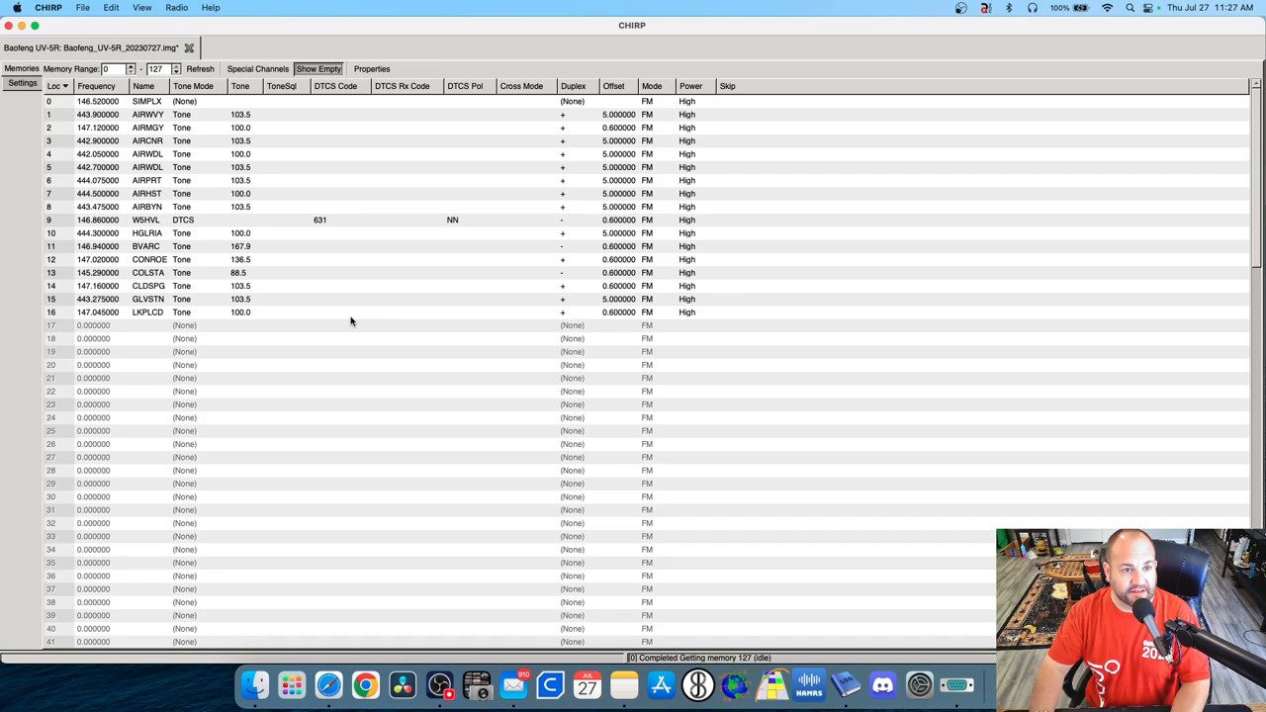
mouse_move(463, 384)
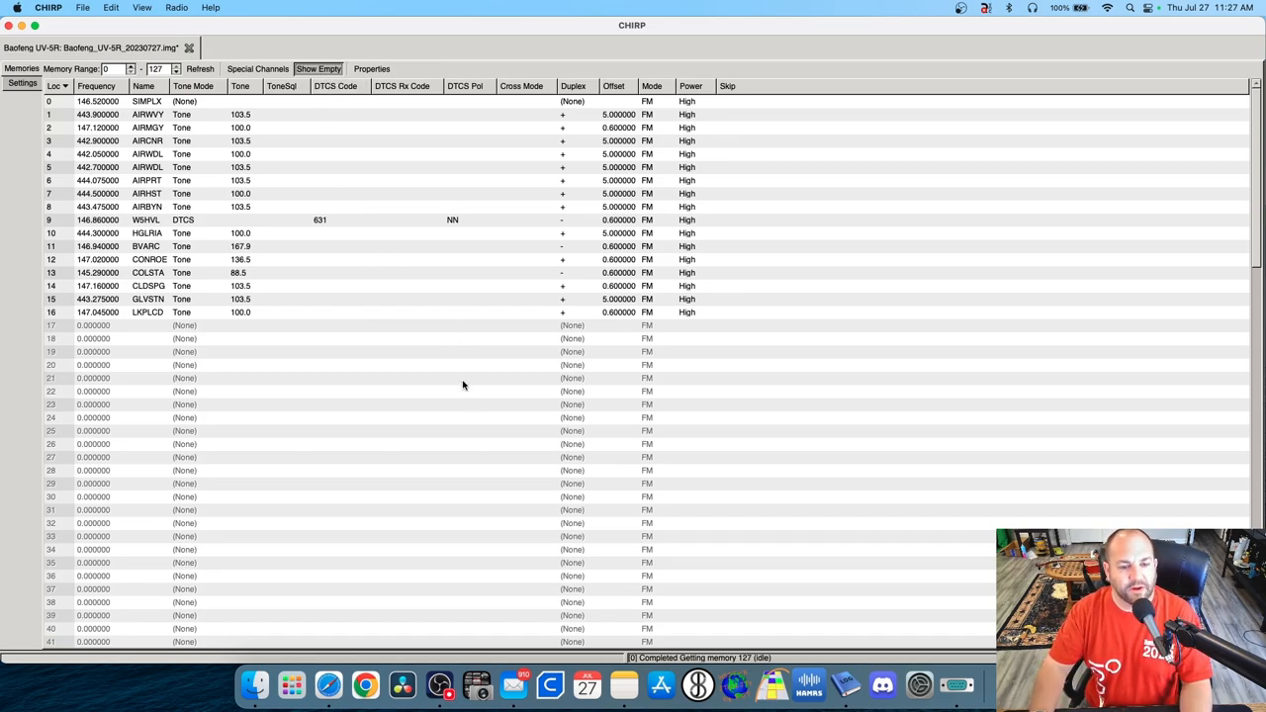
mouse_move(801, 356)
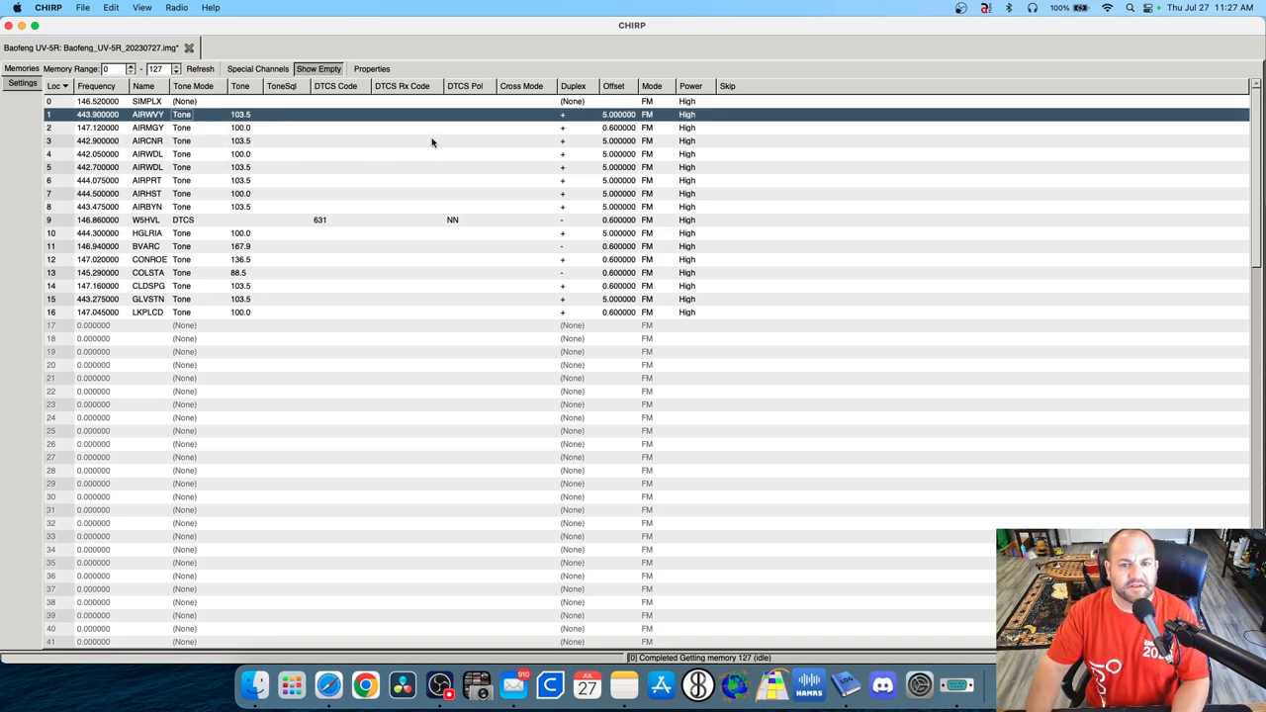
mouse_move(611, 194)
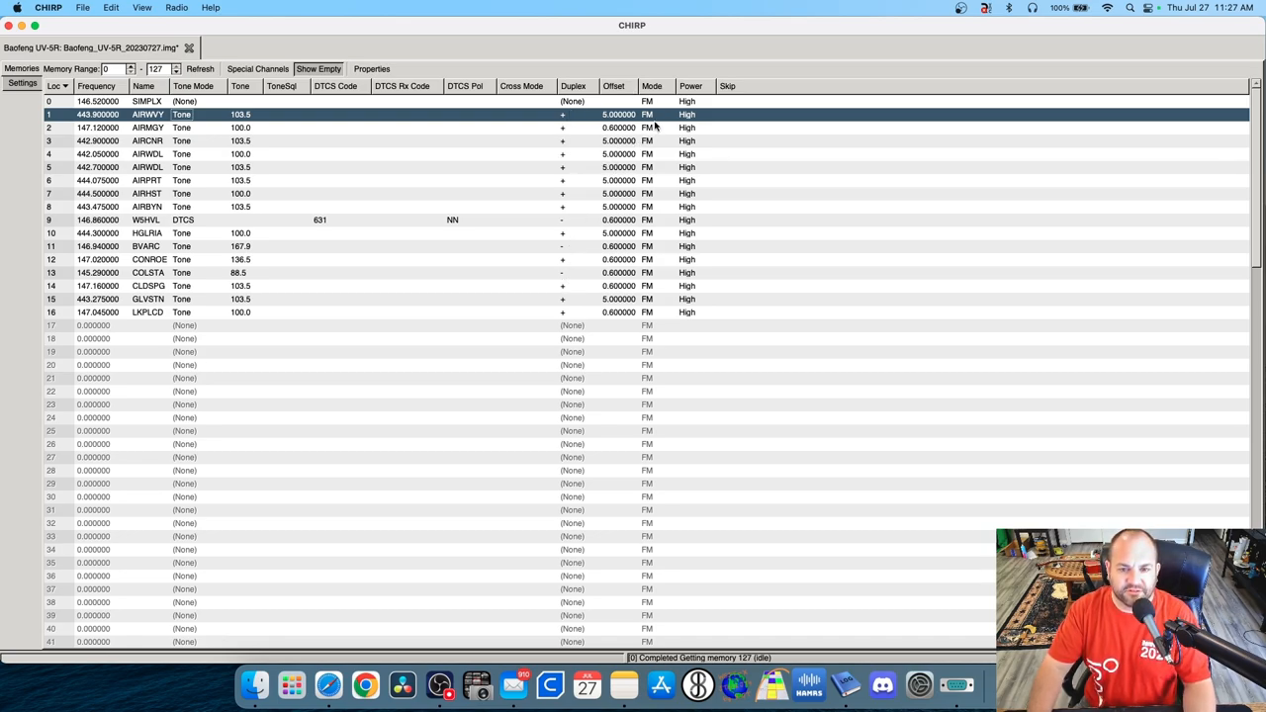
mouse_move(461, 403)
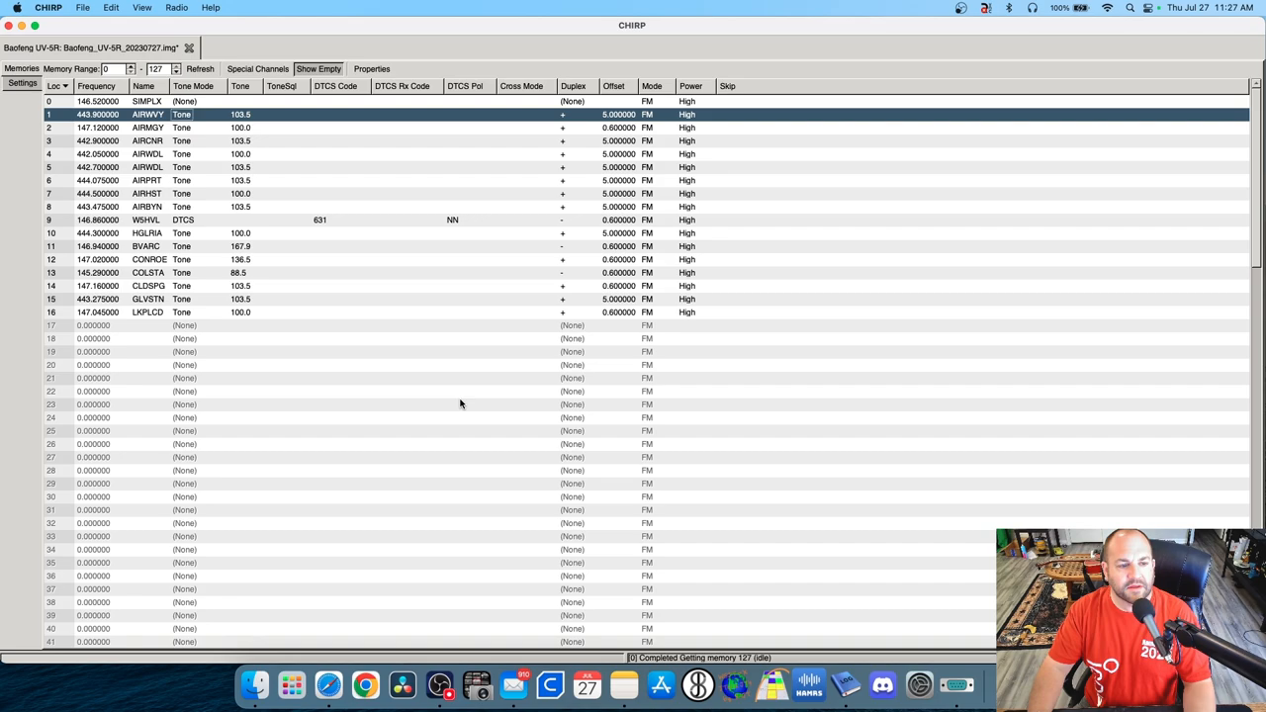
mouse_move(522, 428)
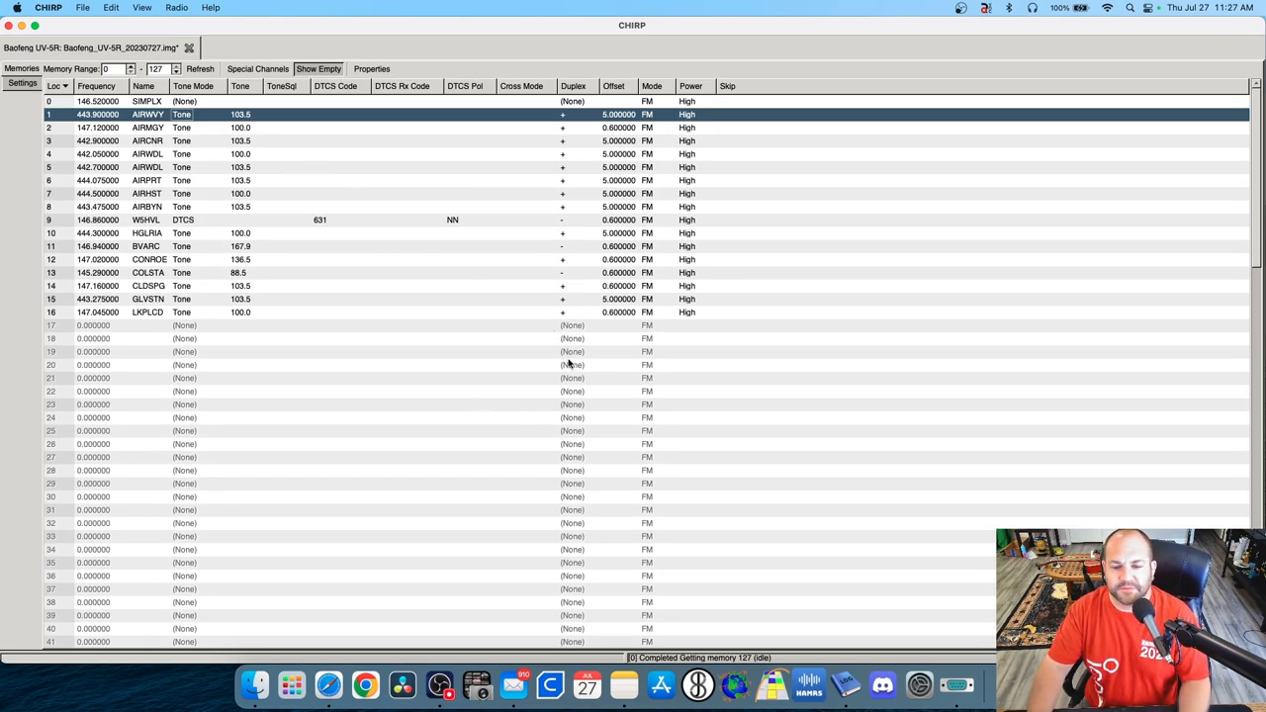
mouse_move(443, 253)
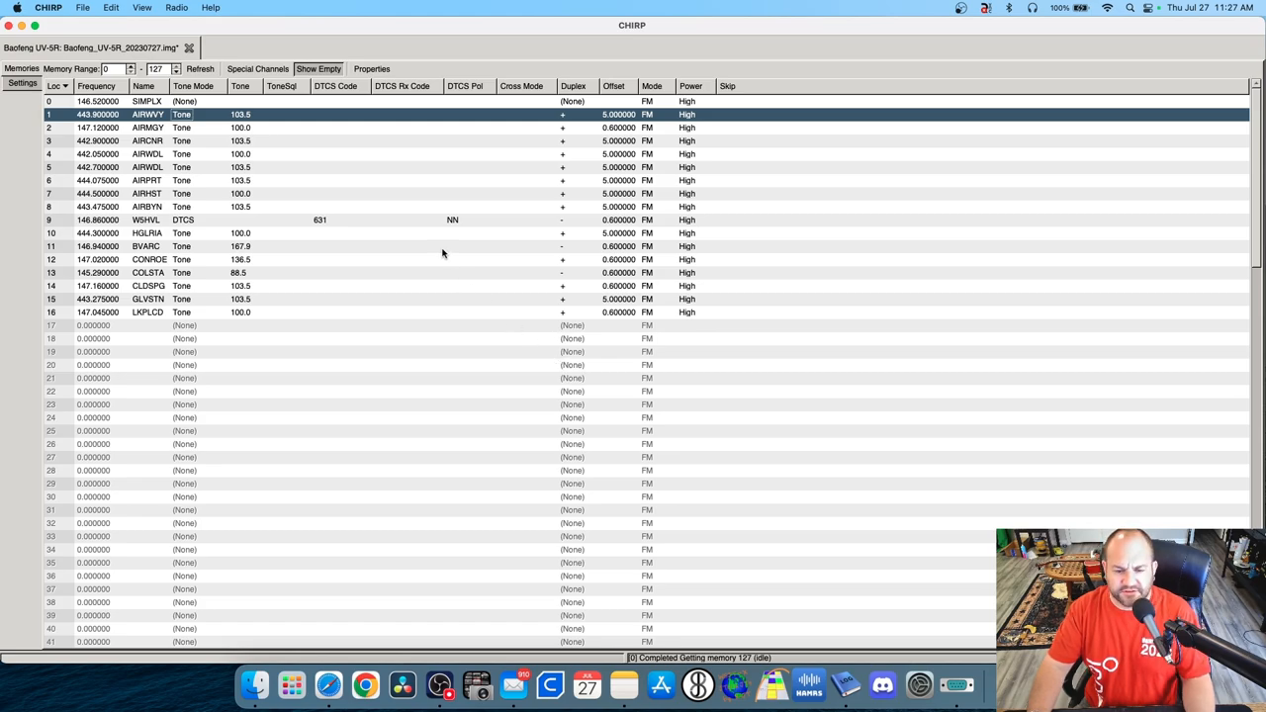
mouse_move(455, 265)
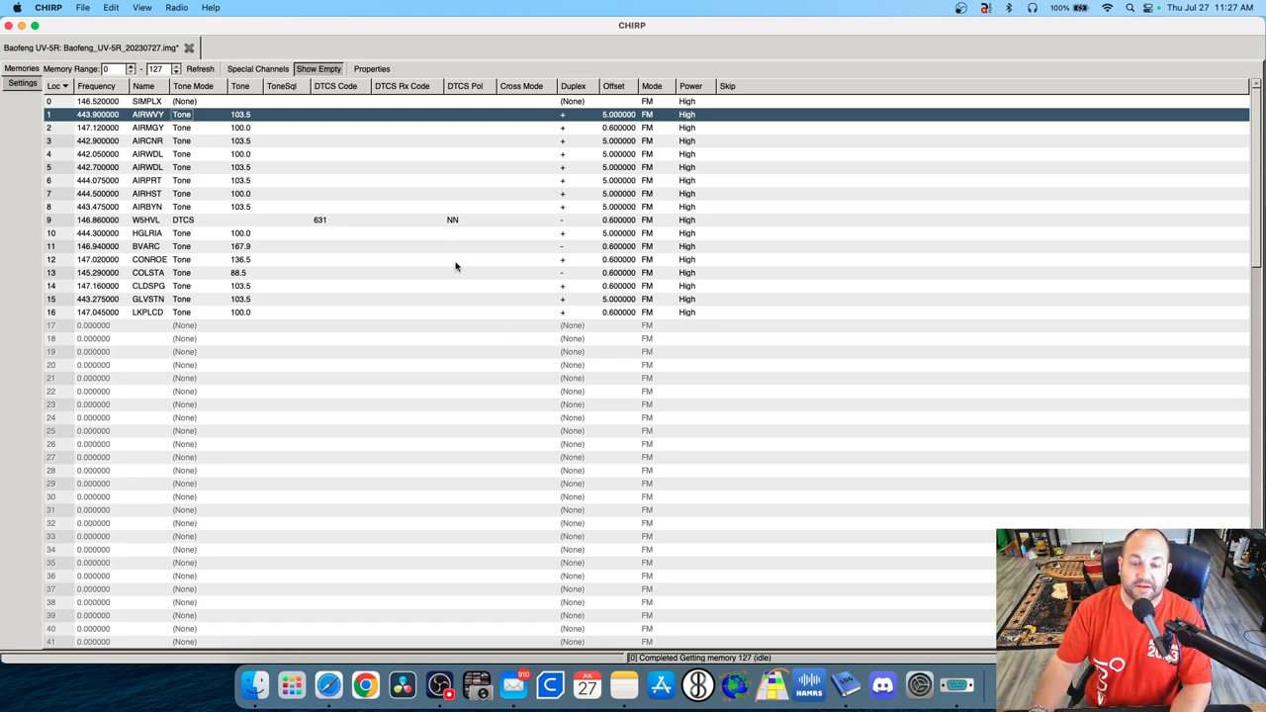
mouse_move(455, 265)
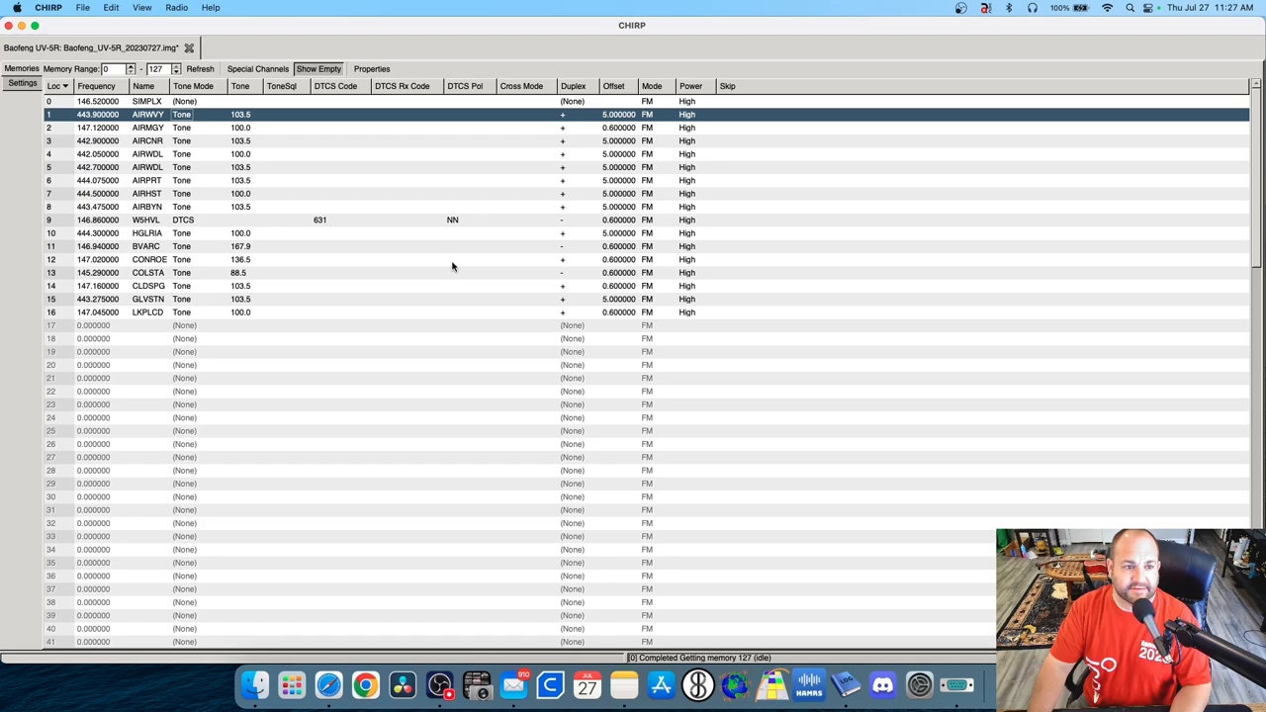
Select the first empty memory slot, channel 17, in the CHIRP memory list.
click(99, 325)
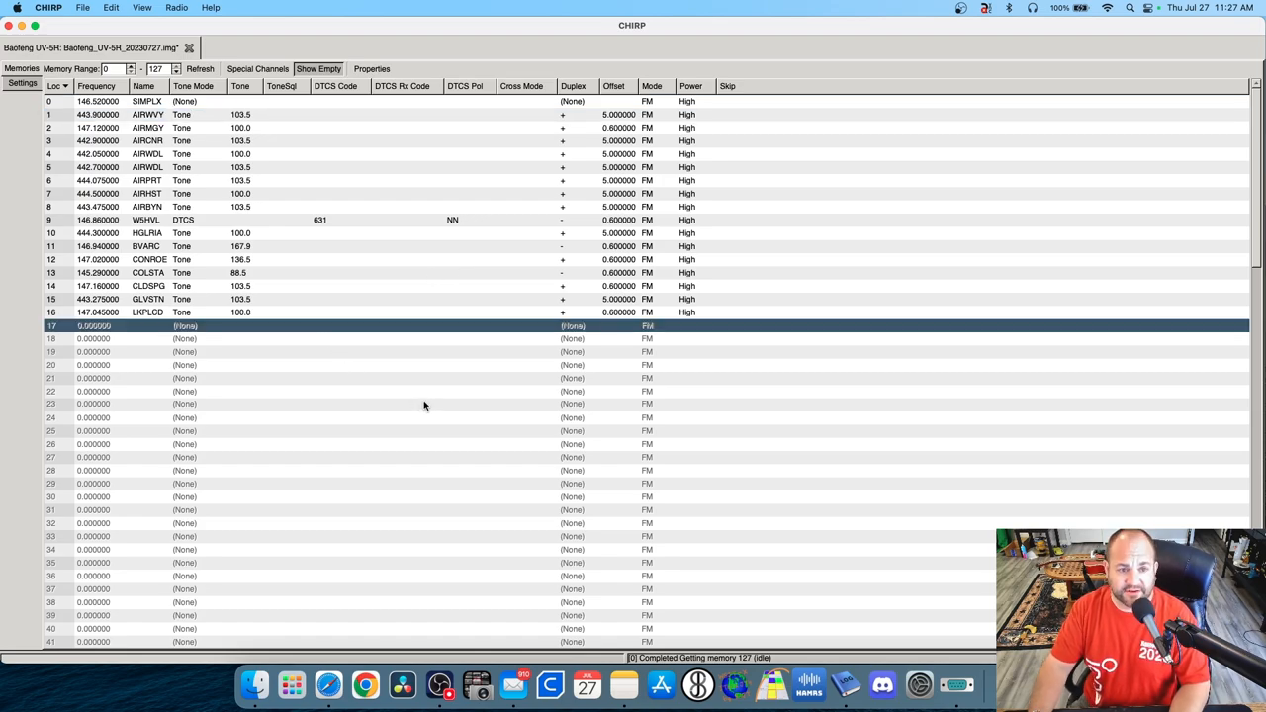
mouse_move(481, 293)
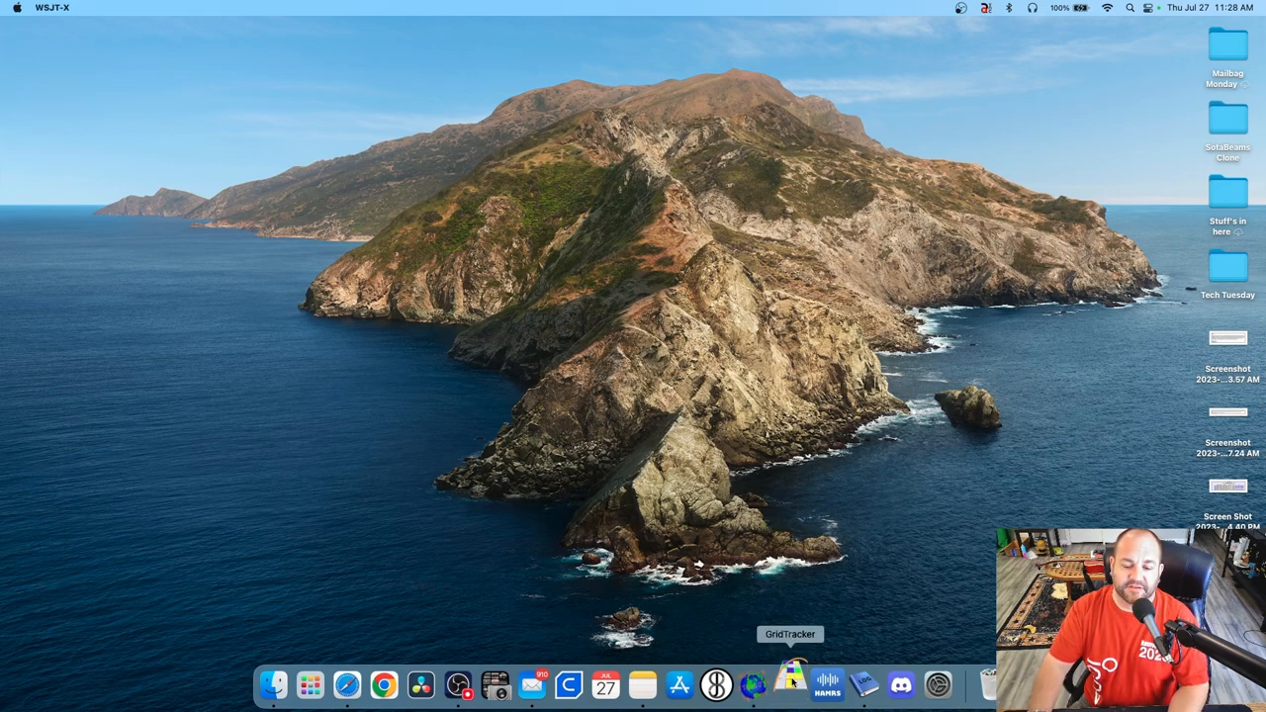
Launch GridTracker from the Dock and set WSJT-X to WSPR mode on 20 m.
click(791, 681)
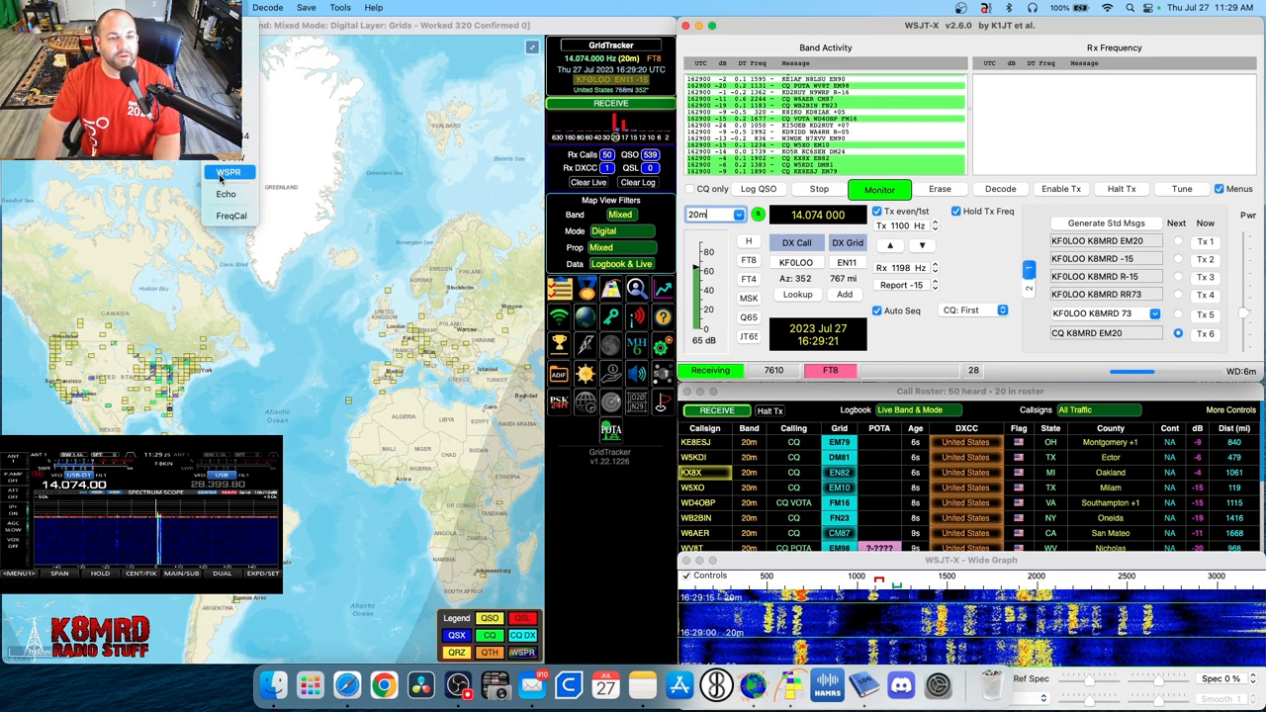
click(226, 172)
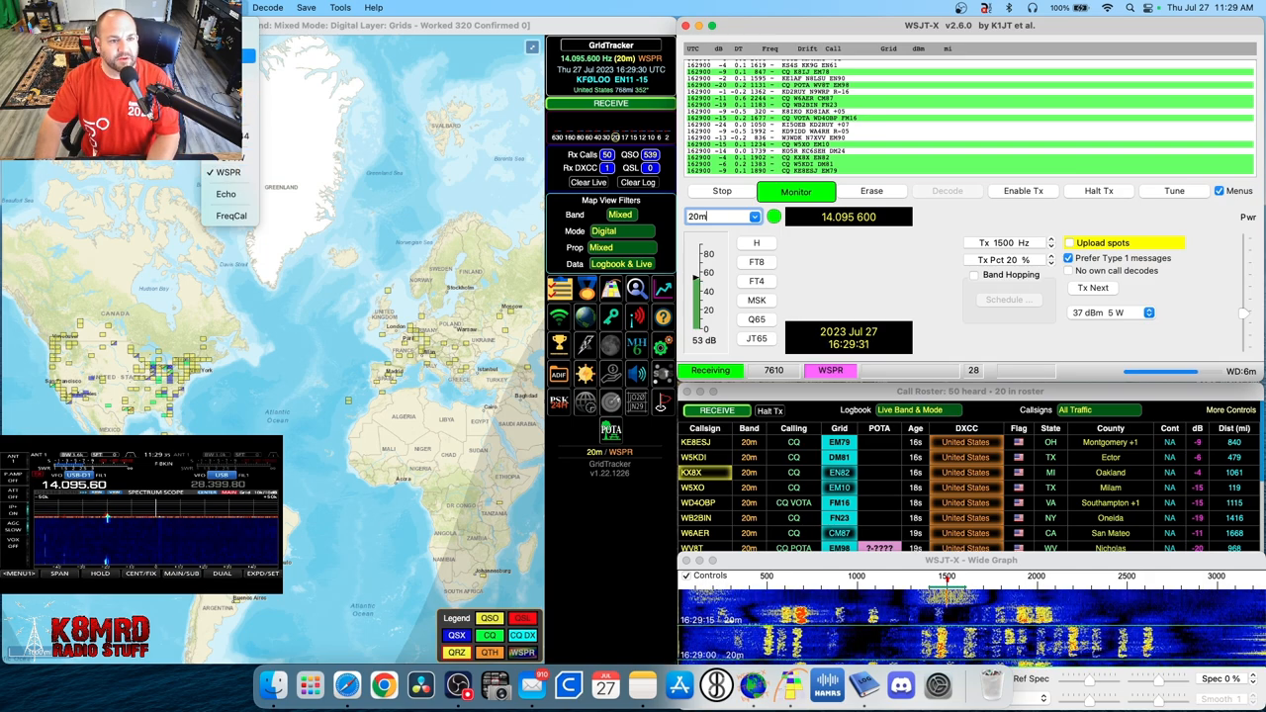
click(748, 262)
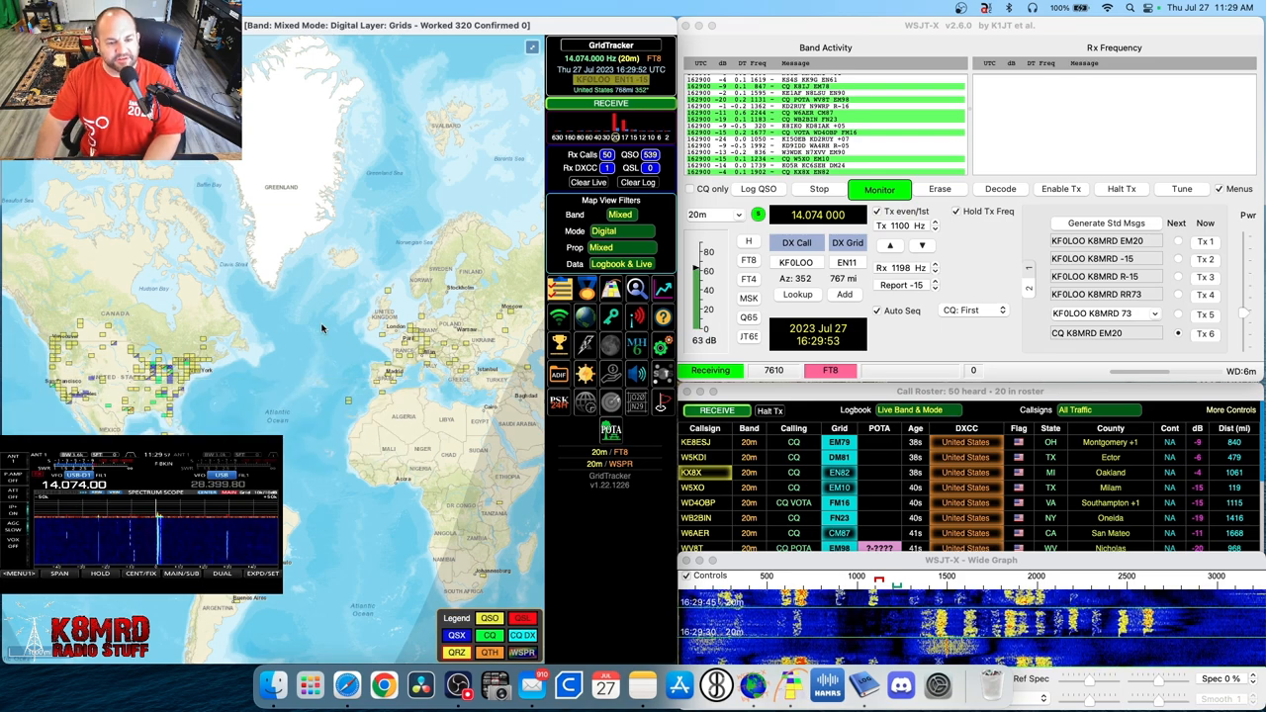
mouse_move(442, 467)
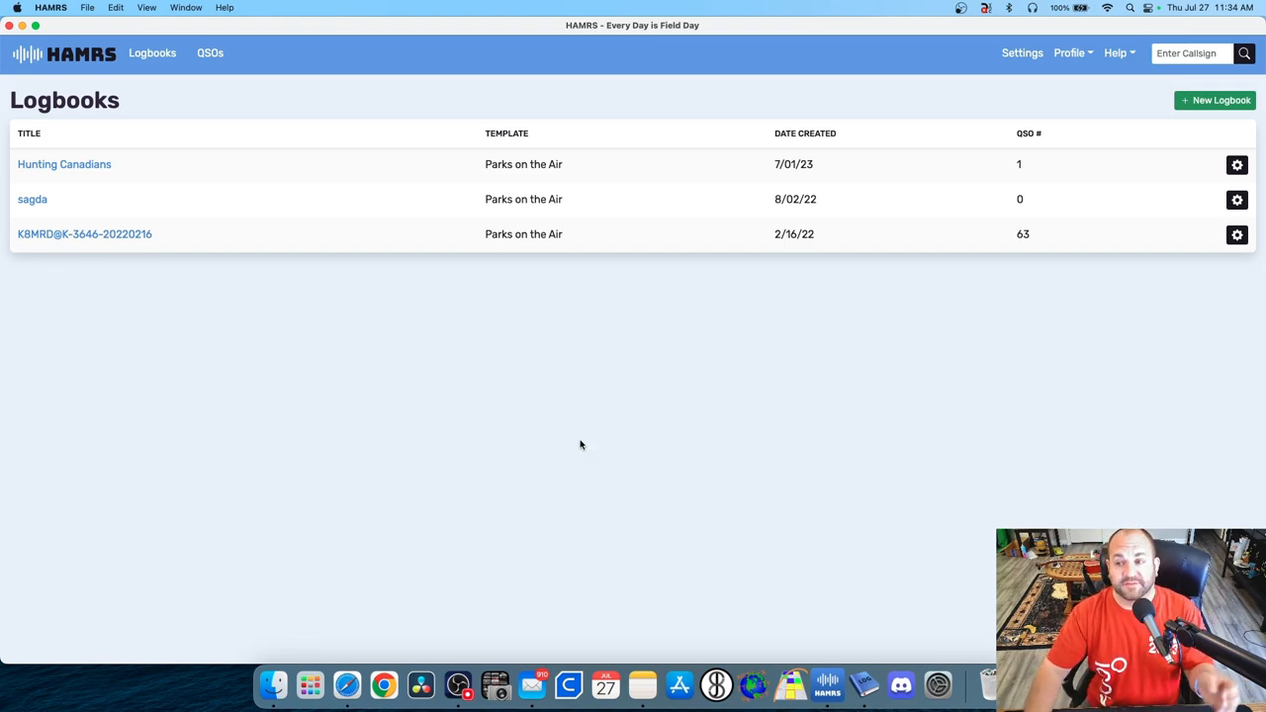
click(1215, 98)
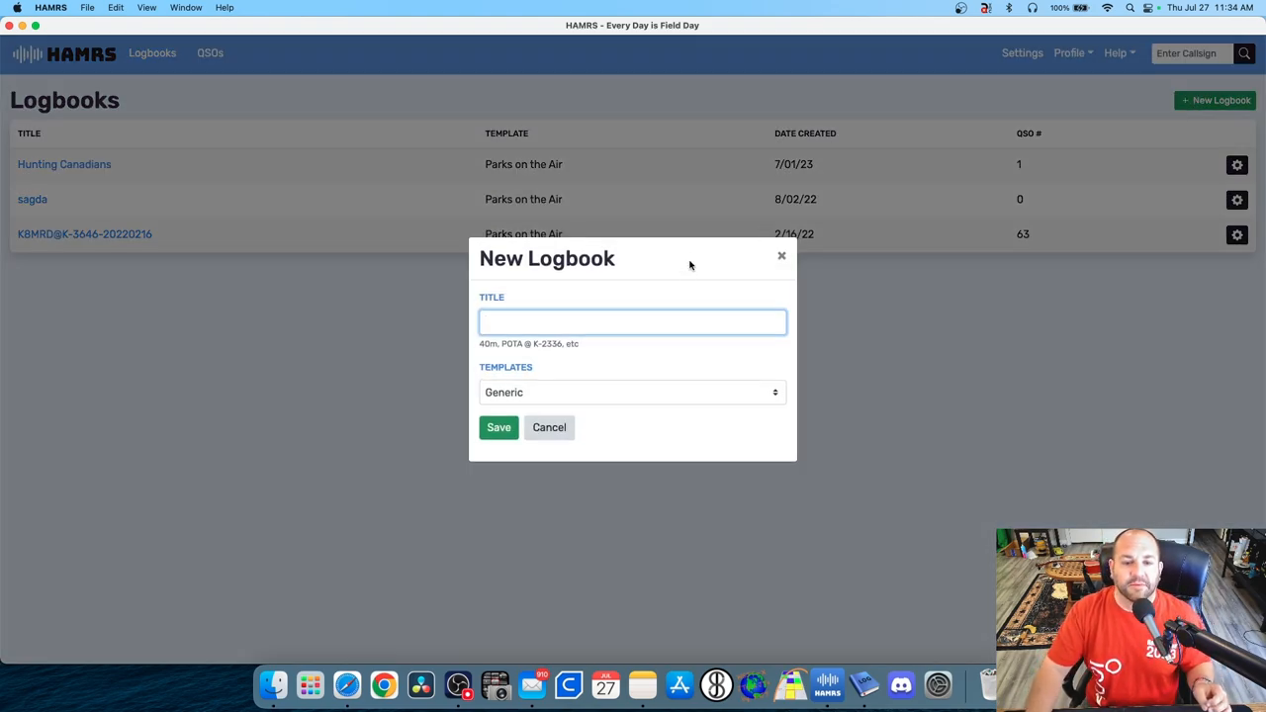
click(633, 392)
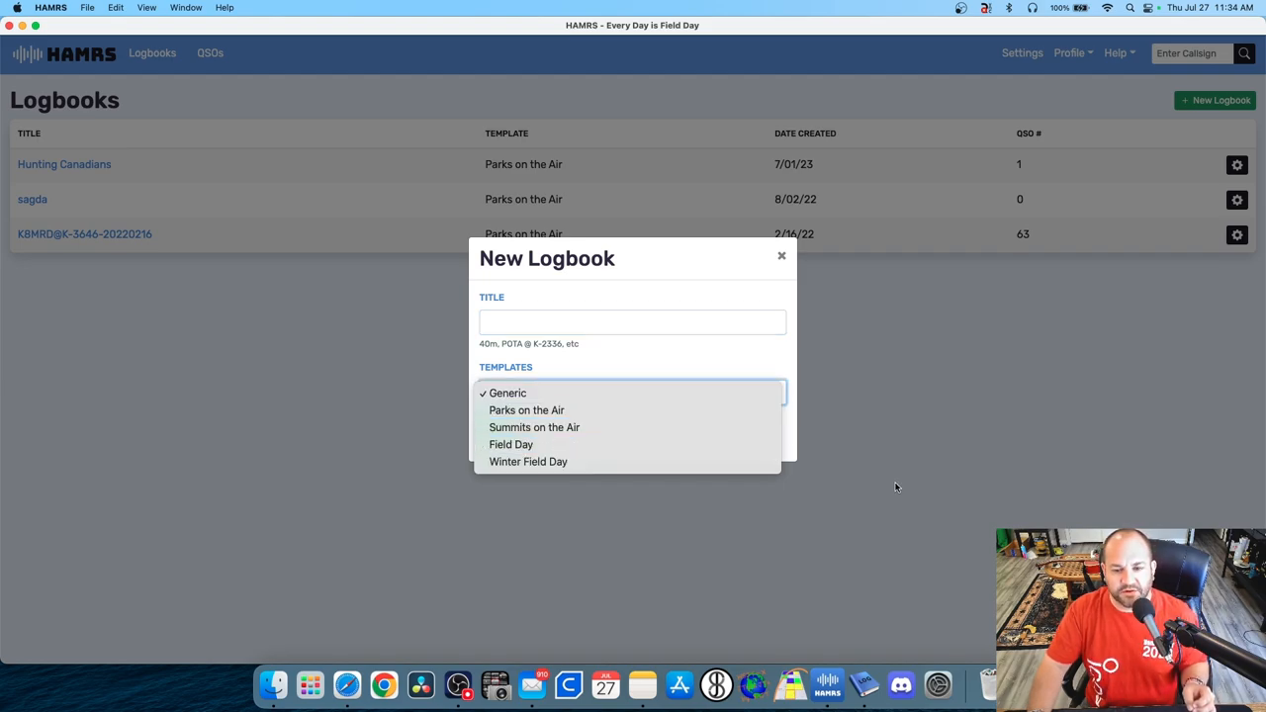
click(782, 257)
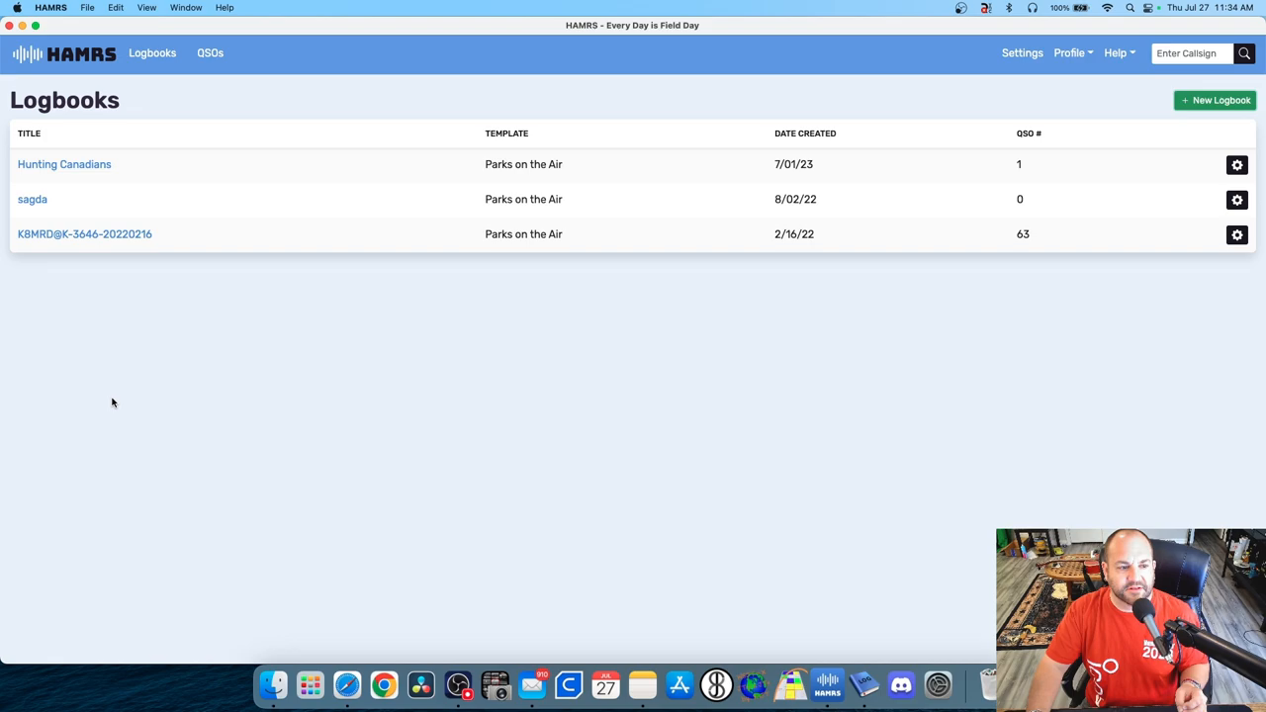
Open the K8MRD@K-3646 POTA logbook with 63 contacts.
click(83, 234)
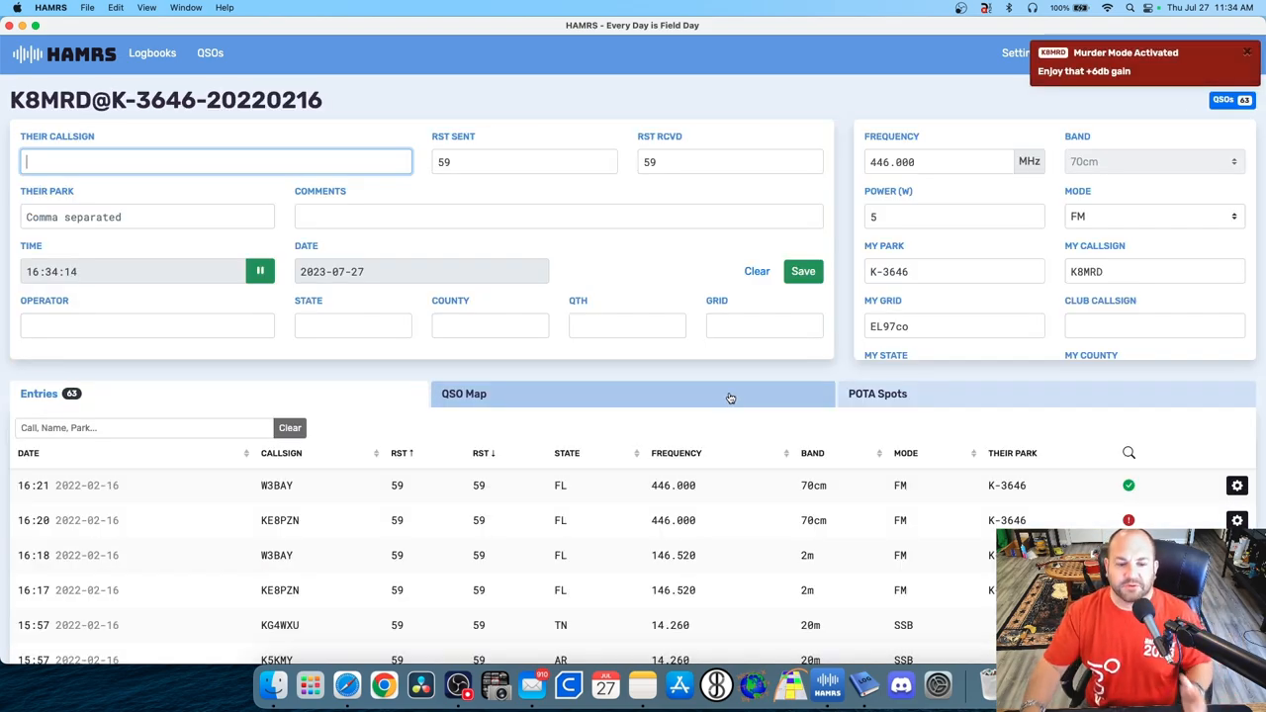
scroll(down, 3)
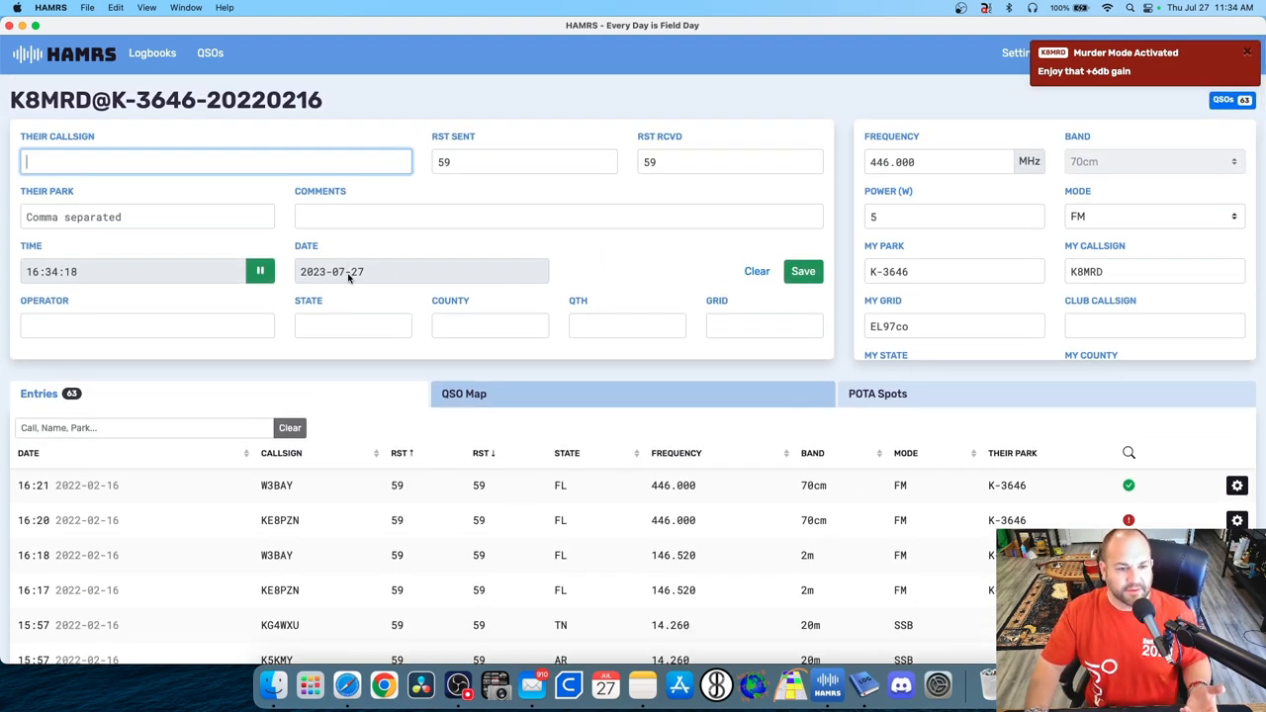
scroll(down, 3)
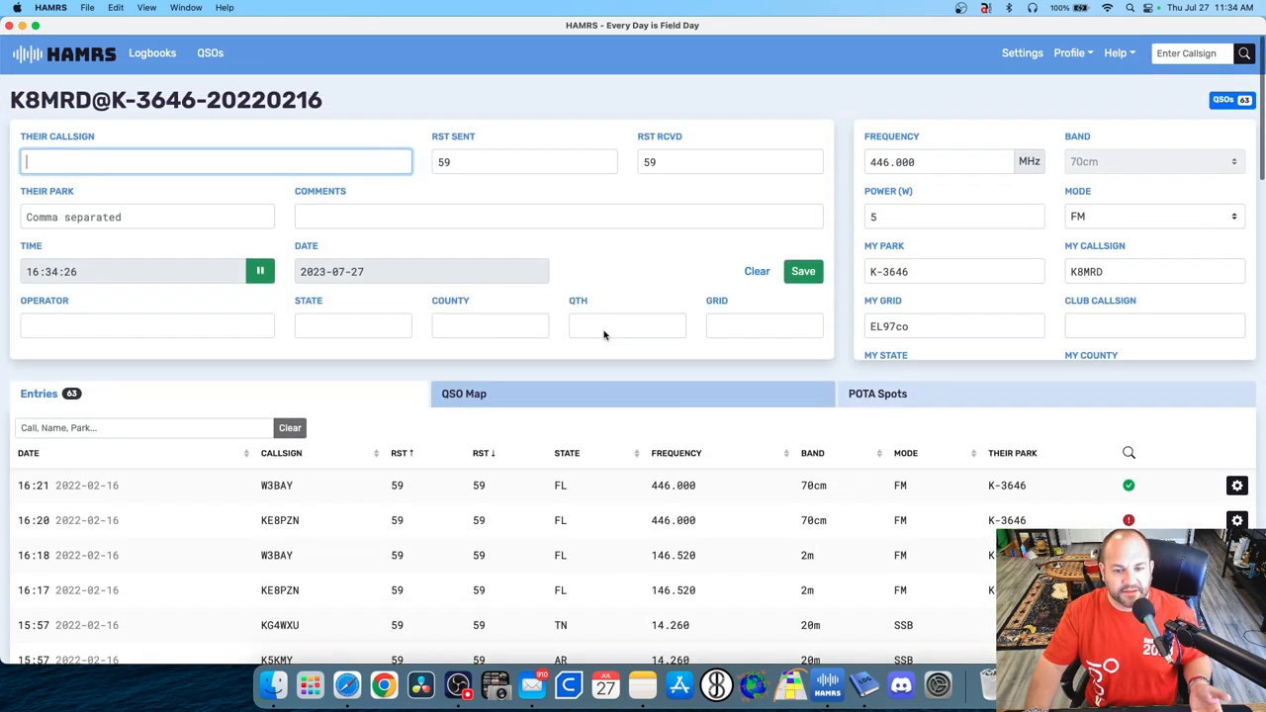
Show the logged contacts on the QSO map, then list the live POTA spots.
click(463, 394)
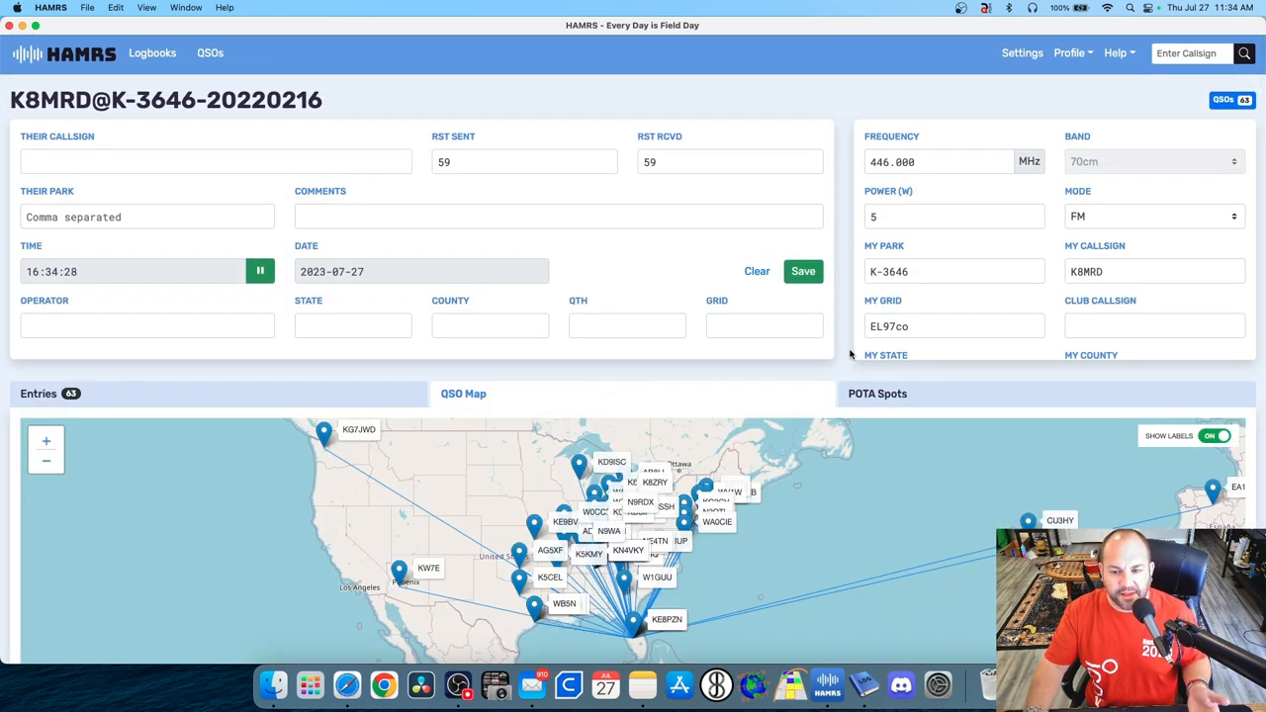
scroll(down, 3)
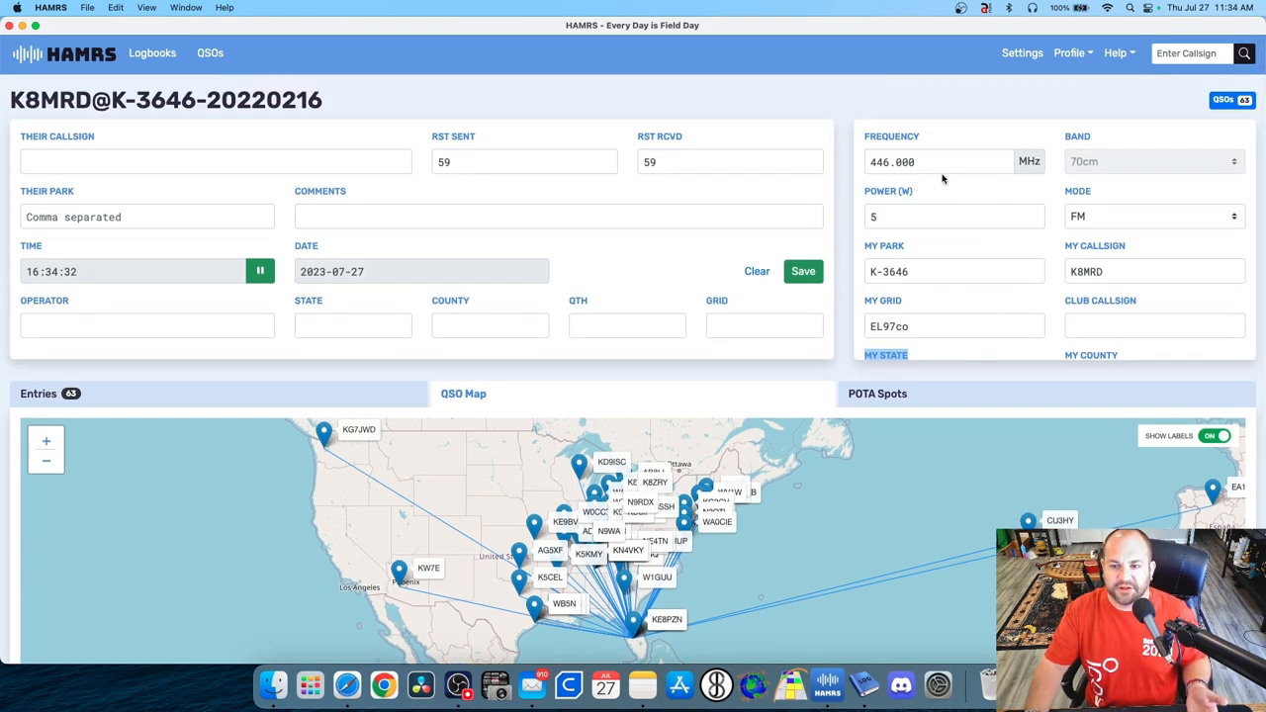
click(954, 271)
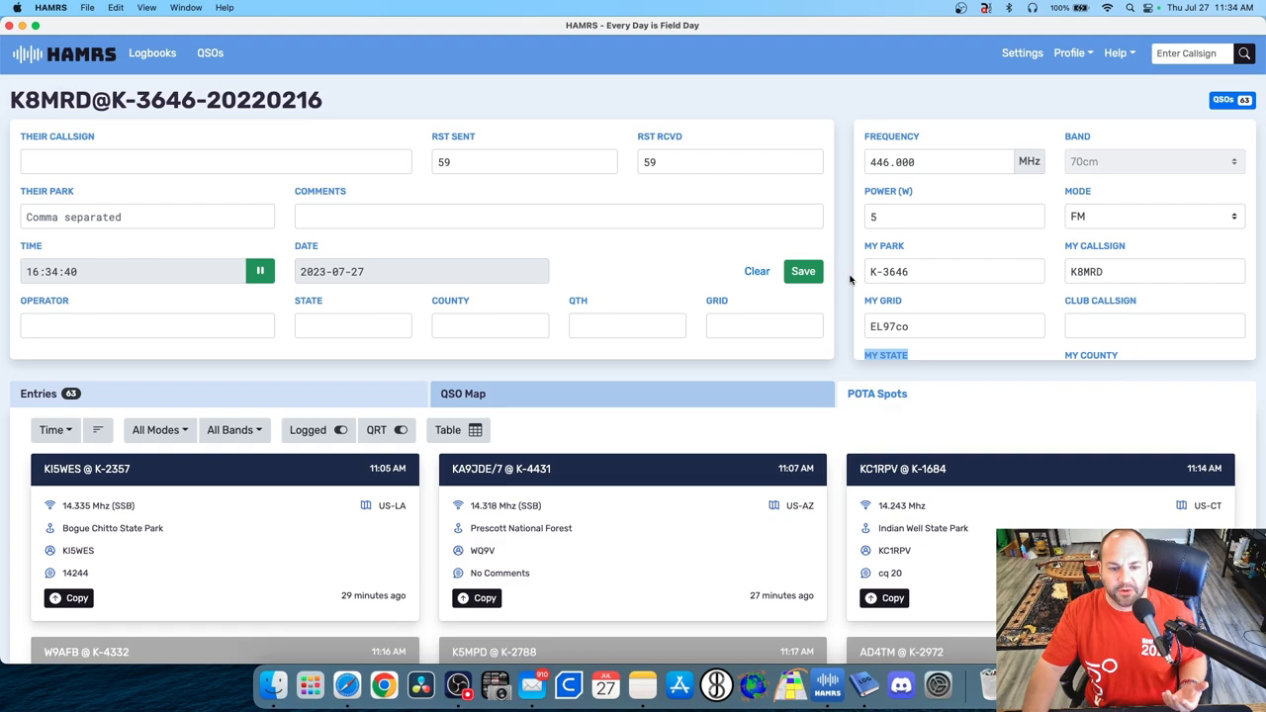
Filter the POTA spots list to show only 20m activators.
scroll(down, 3)
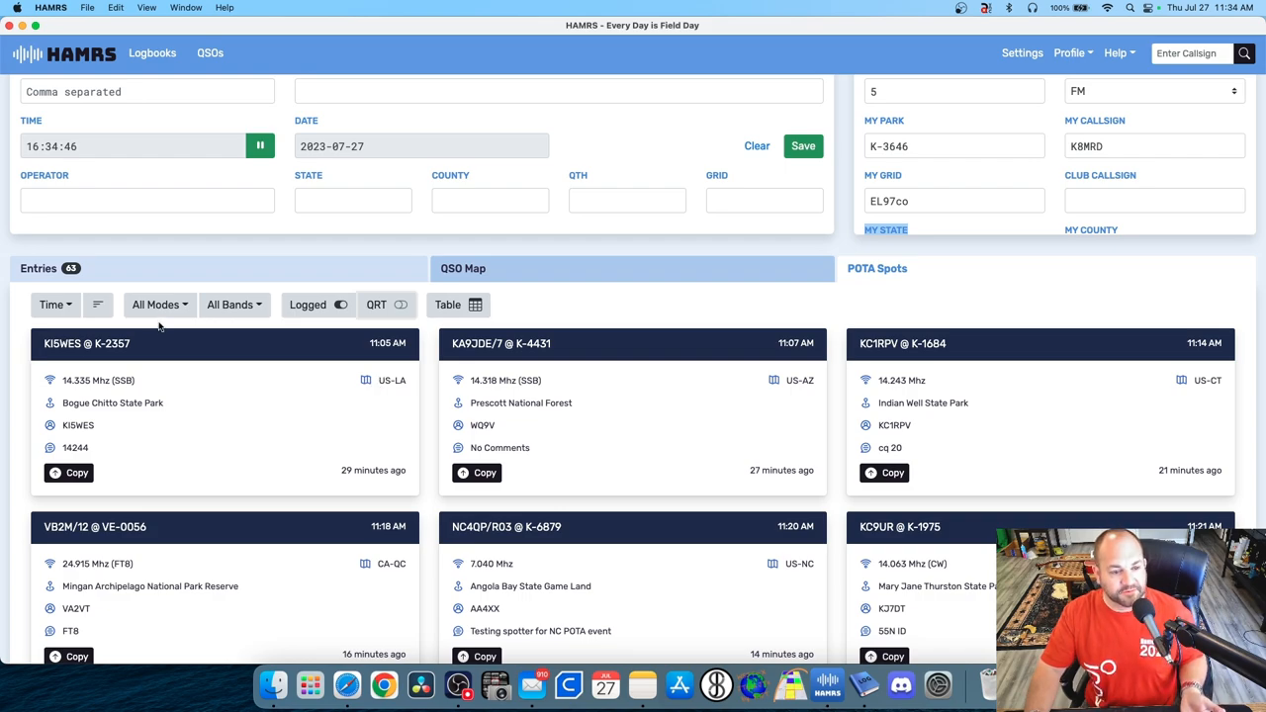
click(233, 305)
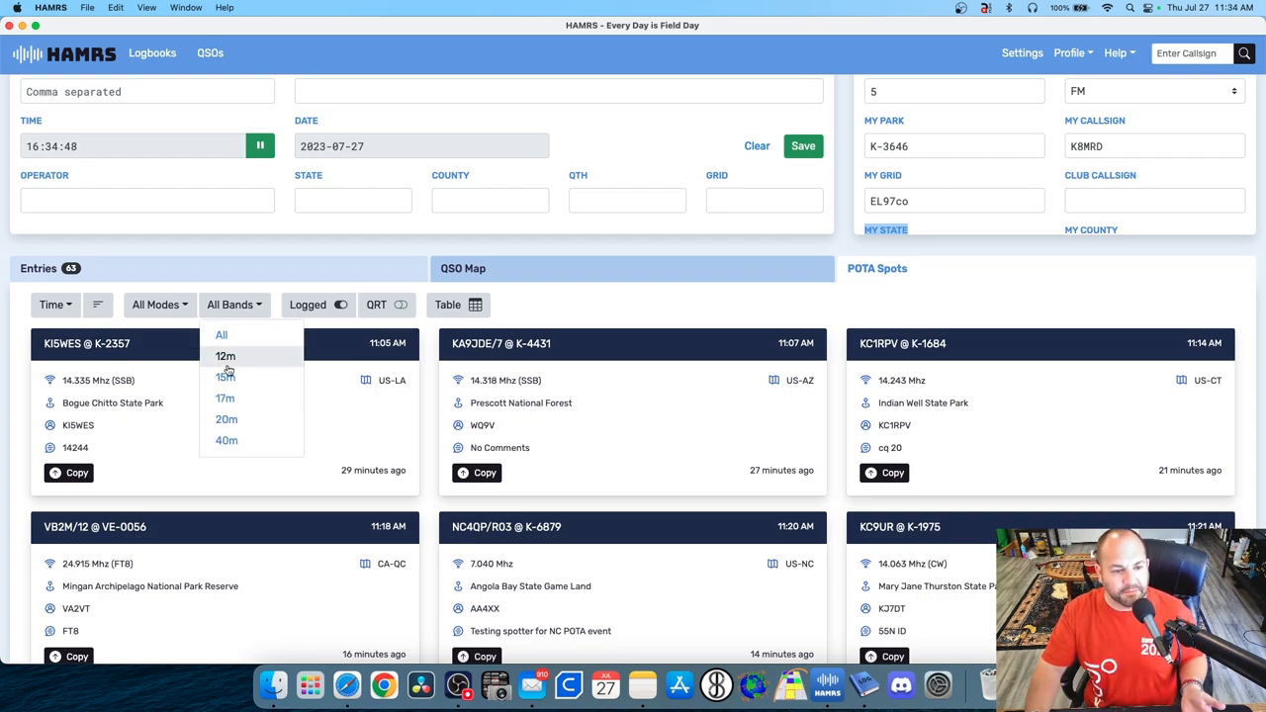
click(225, 420)
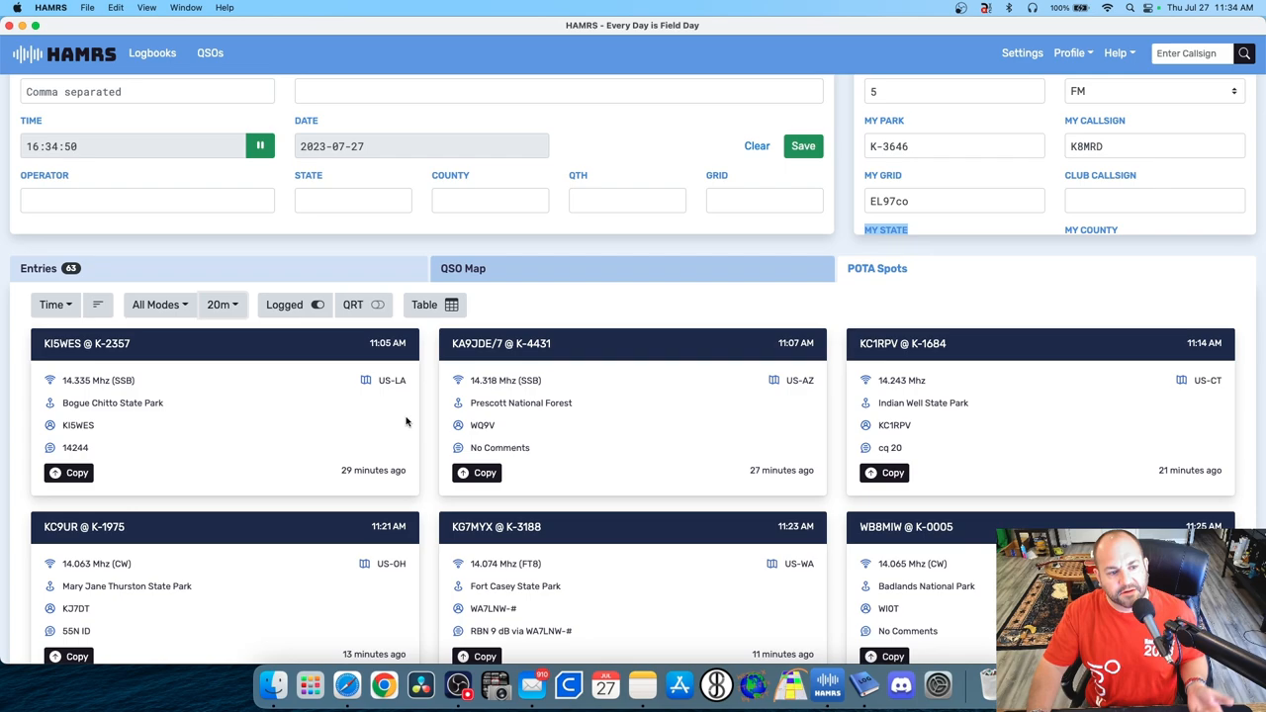
mouse_move(164, 420)
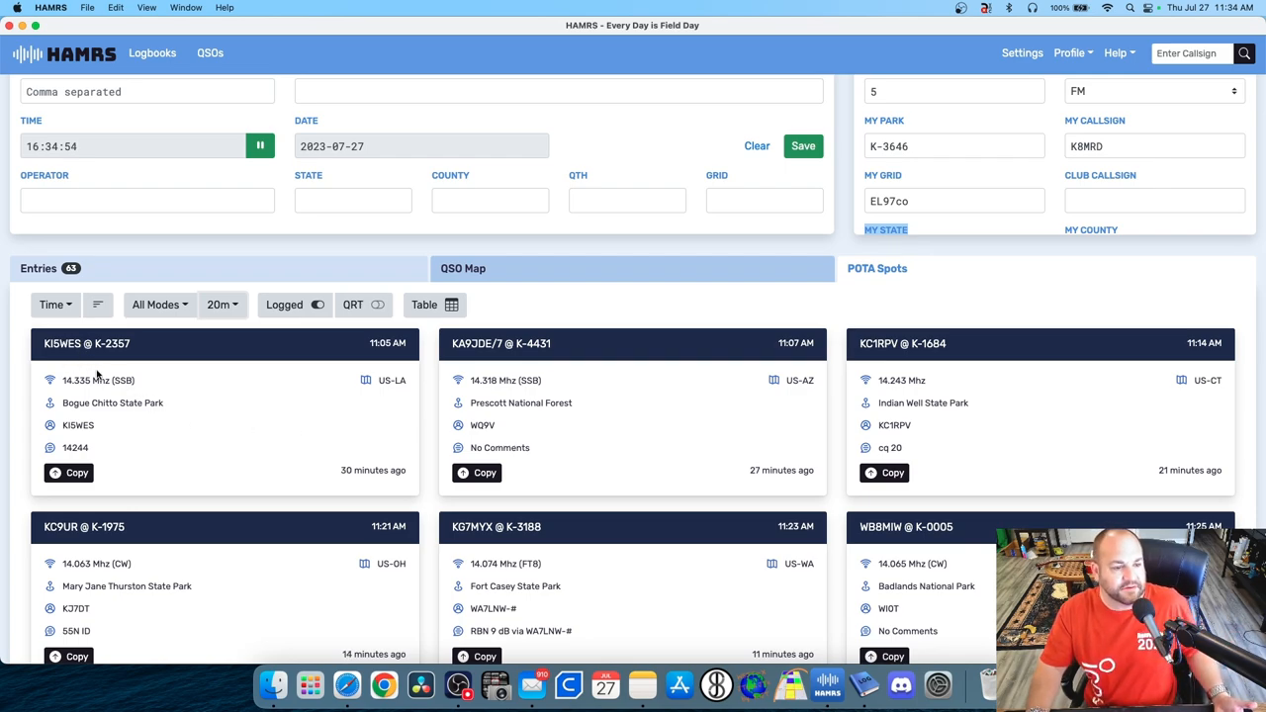
Copy the Bogue Chitto spot, then the Prescott National Forest spot (K-4431, 14.318 SSB) into the form.
click(87, 344)
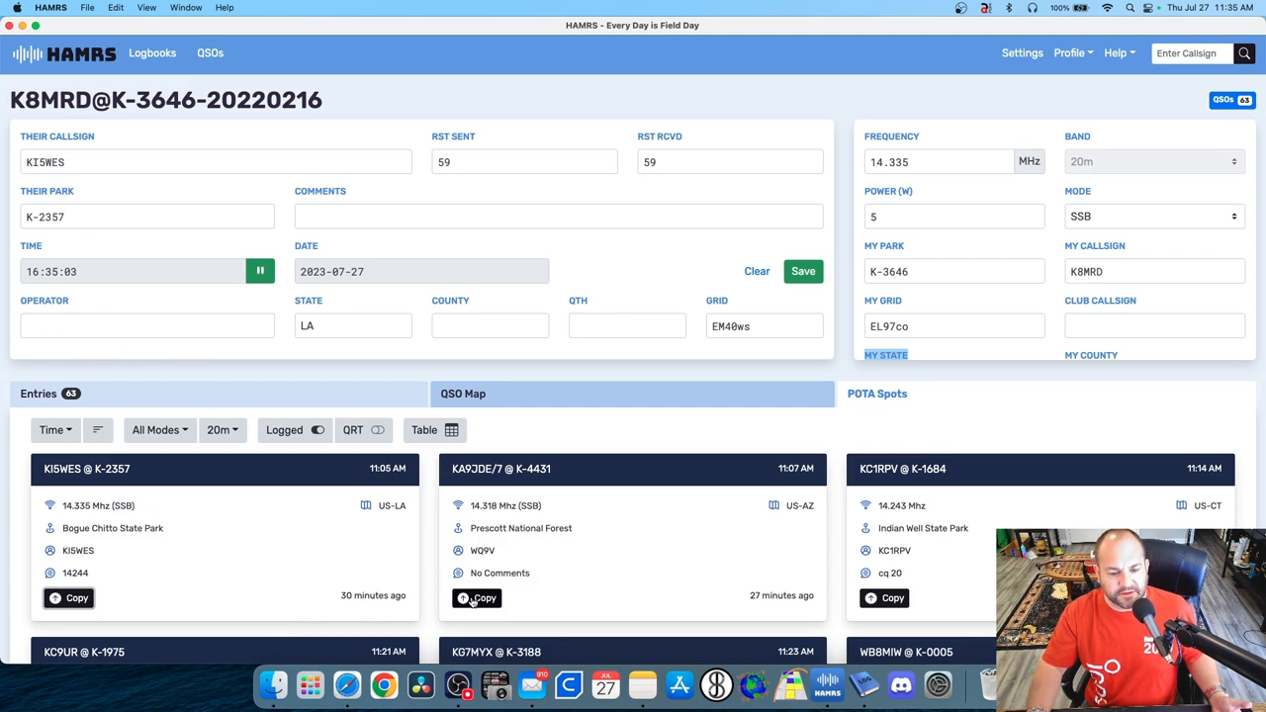
click(475, 597)
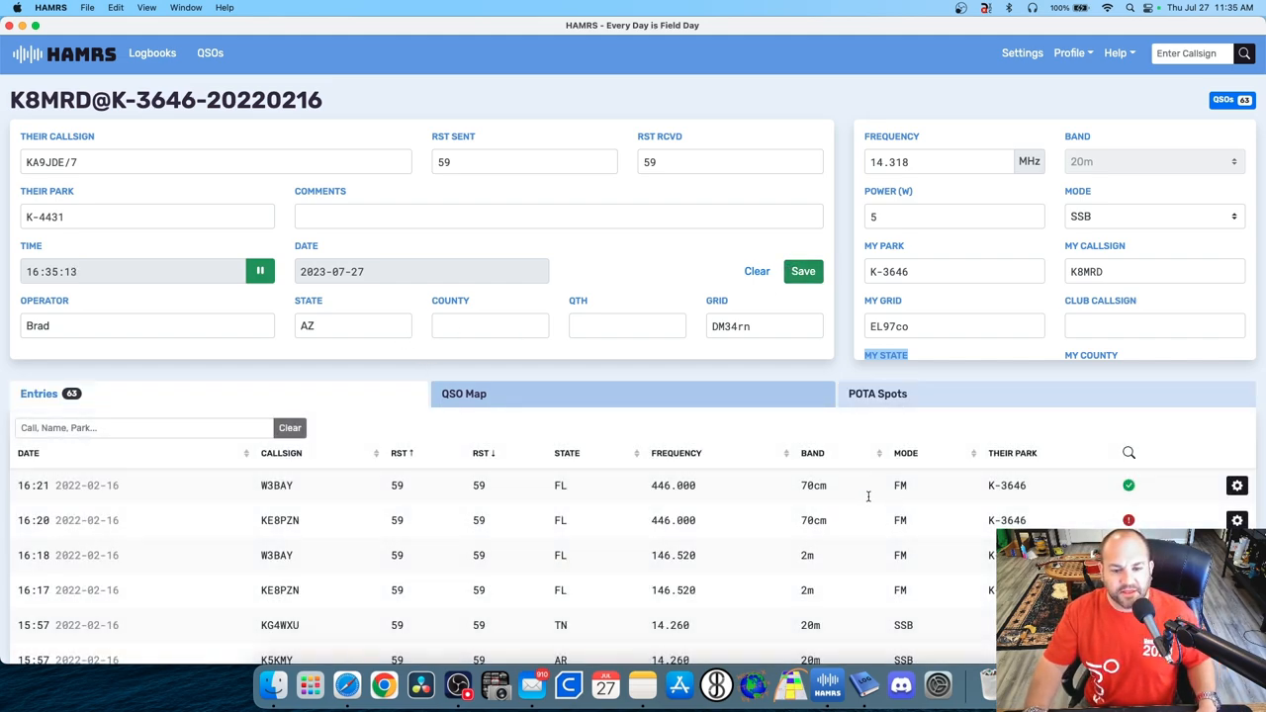
mouse_move(623, 491)
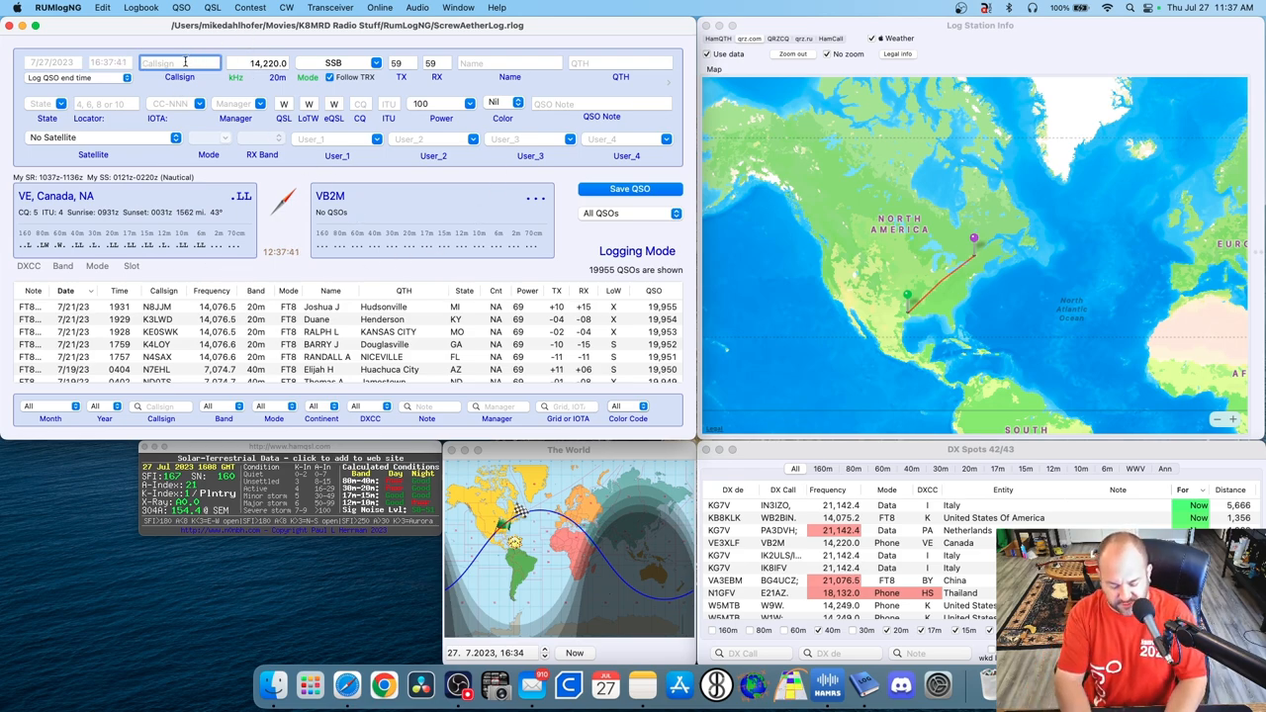
Enter a callsign in the RUMlogNG logging form so its country and path appear.
text(W)
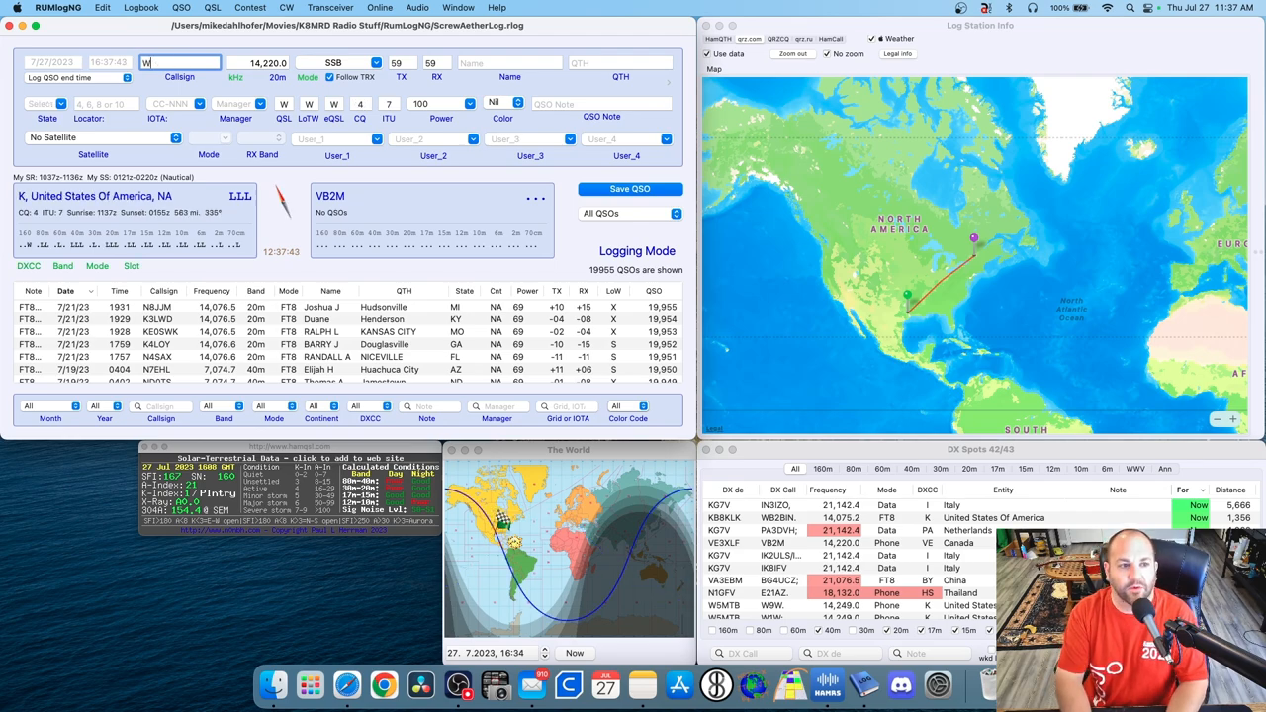
text(8ZZU)
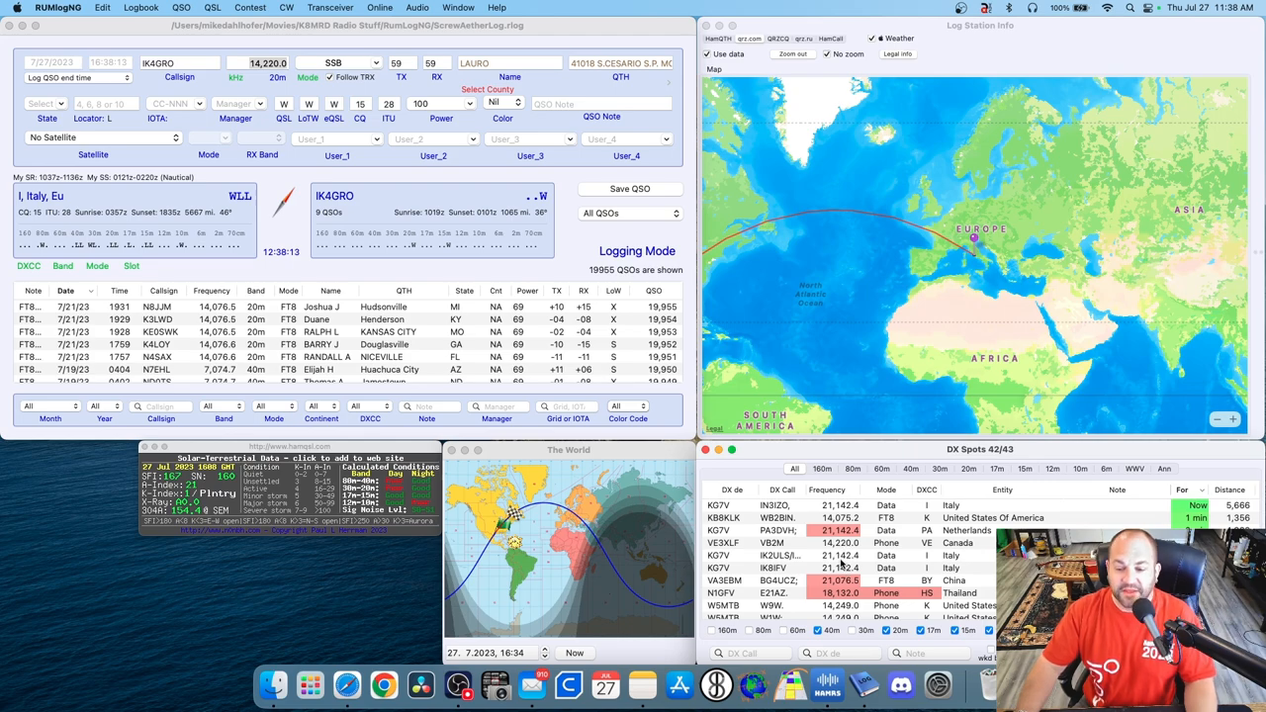
Load the IK2ULS/IT9 21.142 MHz RTTY DX spot into the logging form.
click(841, 554)
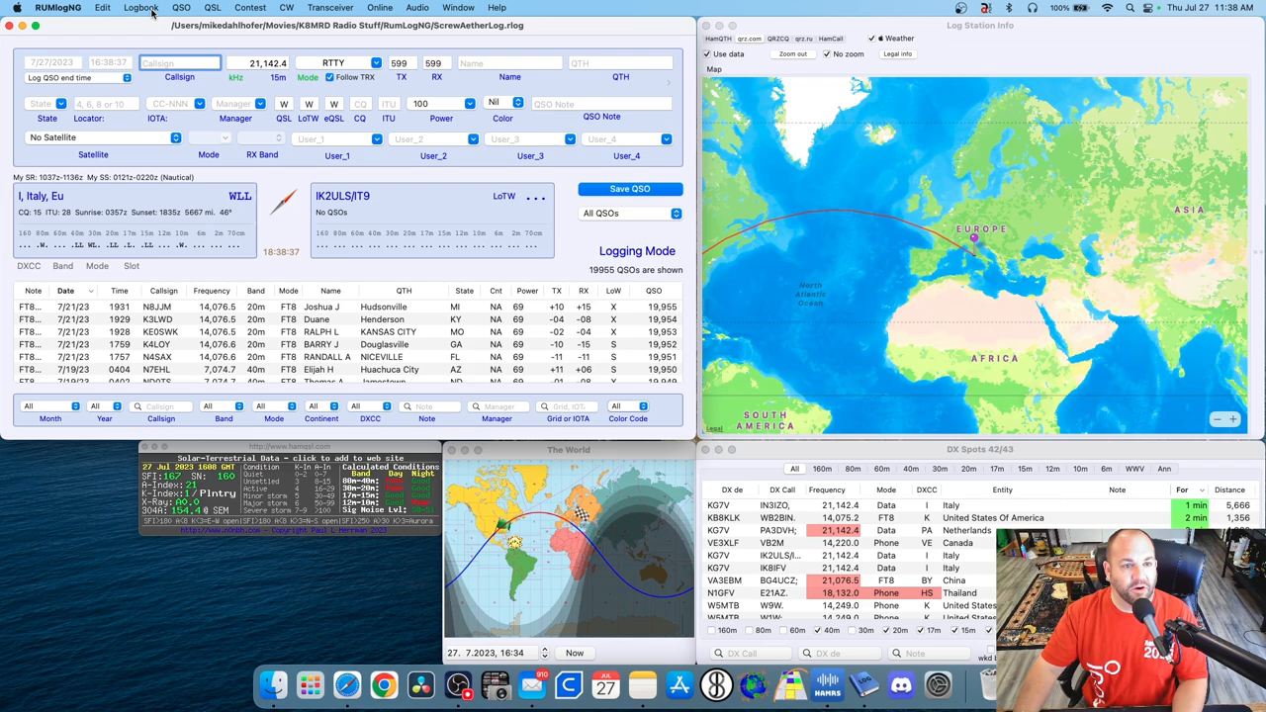
Show the QSL menu with LoTW, eQSL and Club Log upload options.
click(212, 12)
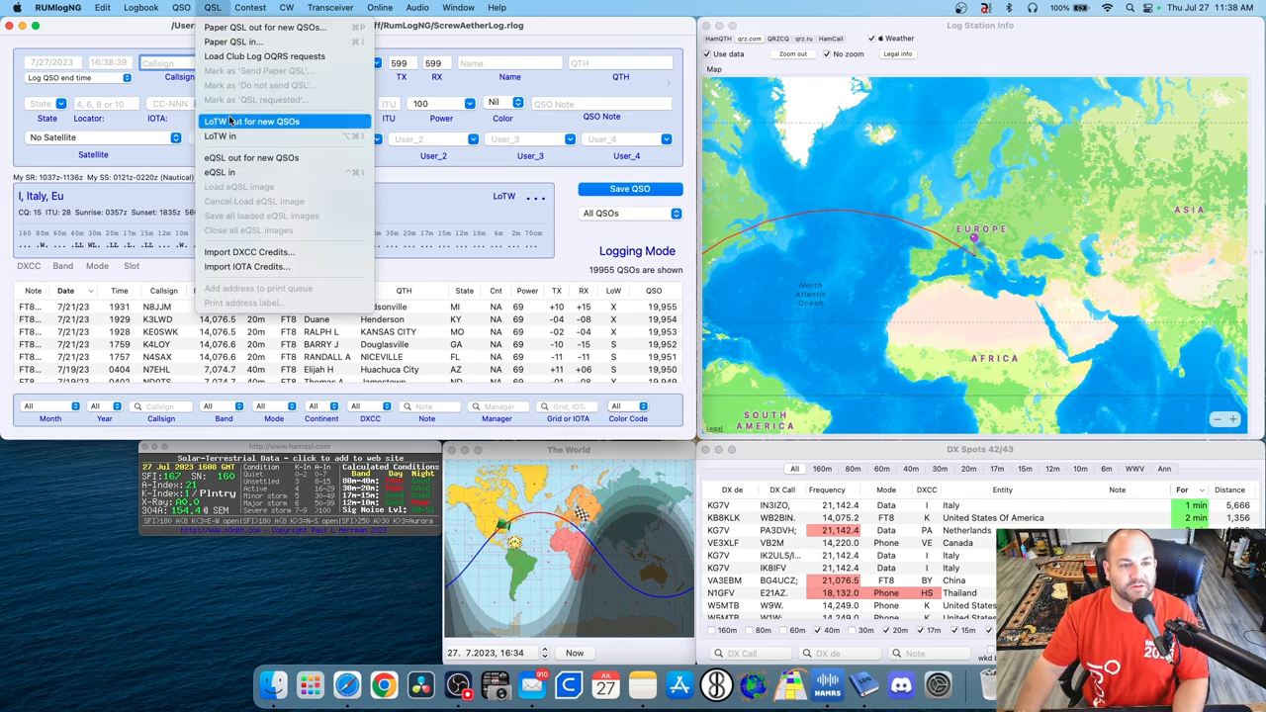
mouse_move(220, 172)
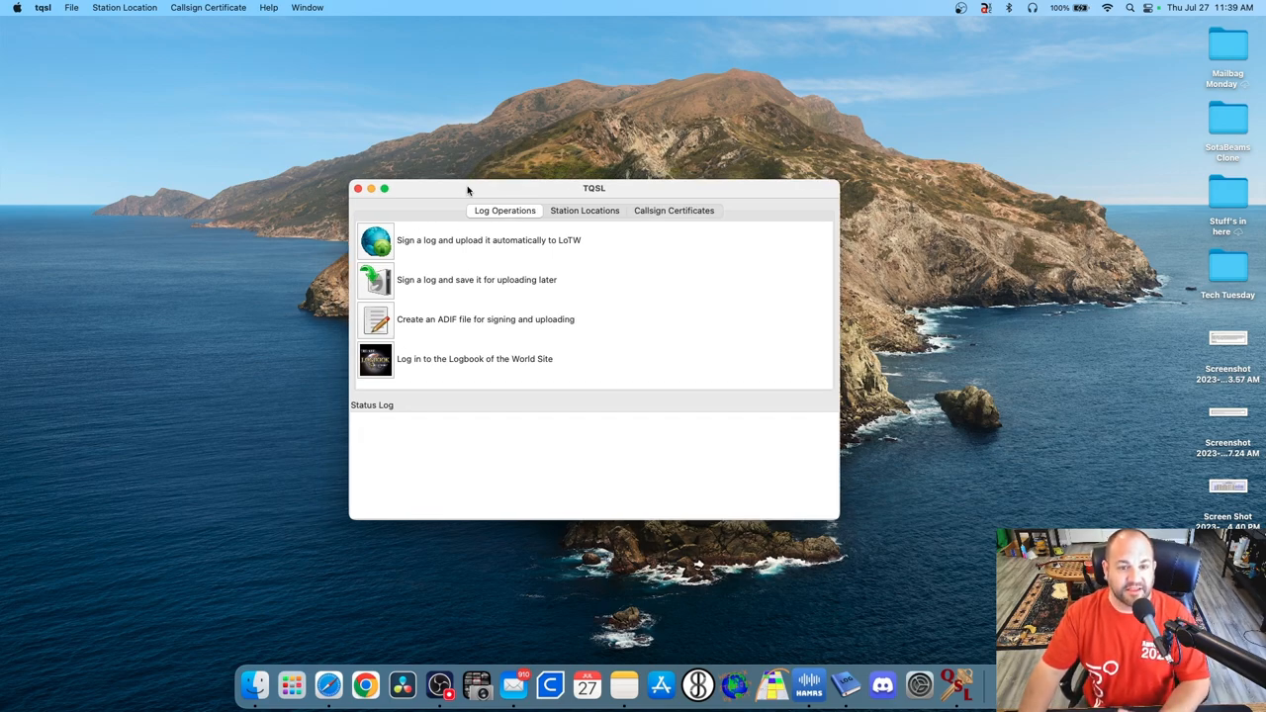
mouse_move(536, 233)
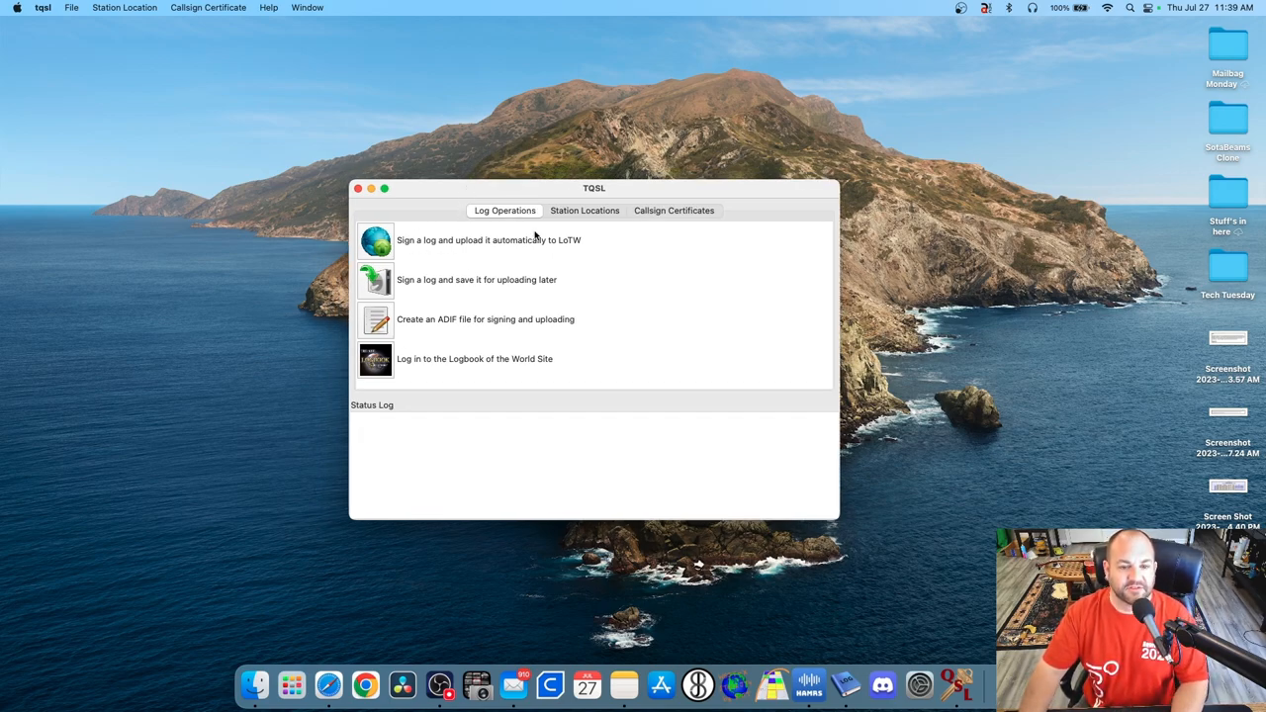
Review TQSL's station locations and K8MRD callsign certificate, returning to Log Operations.
click(584, 209)
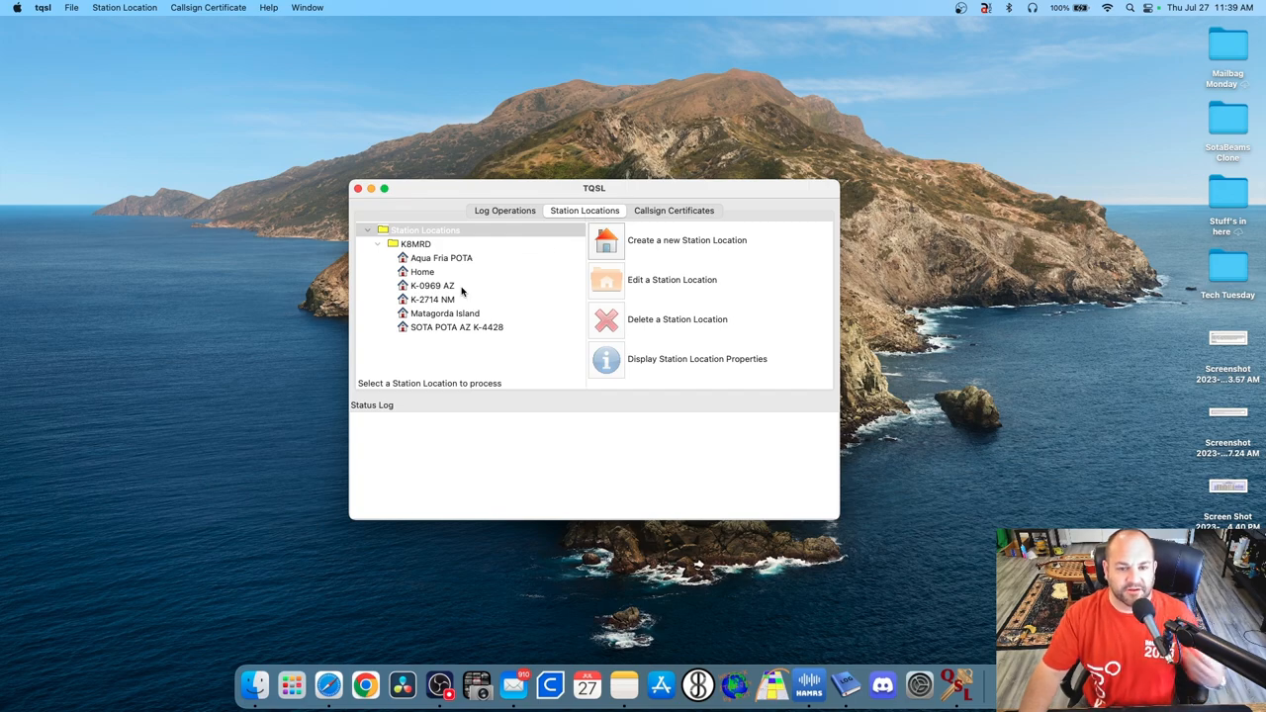
click(672, 209)
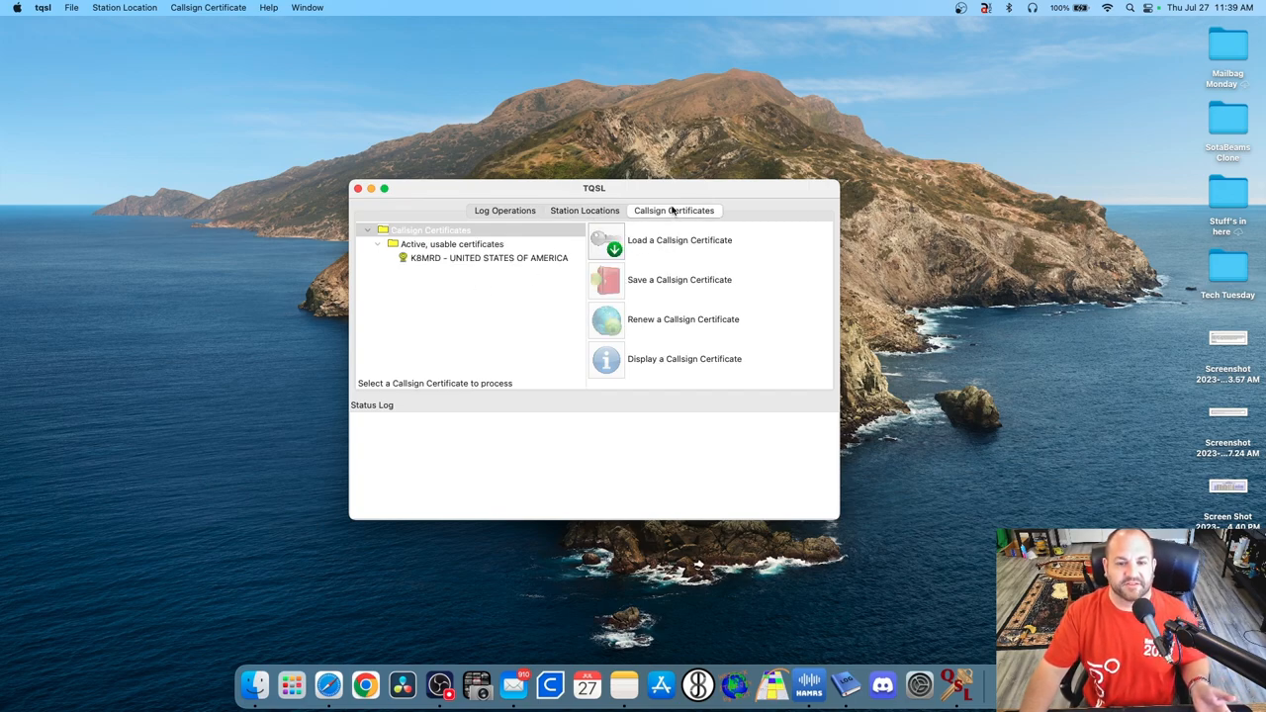
click(504, 209)
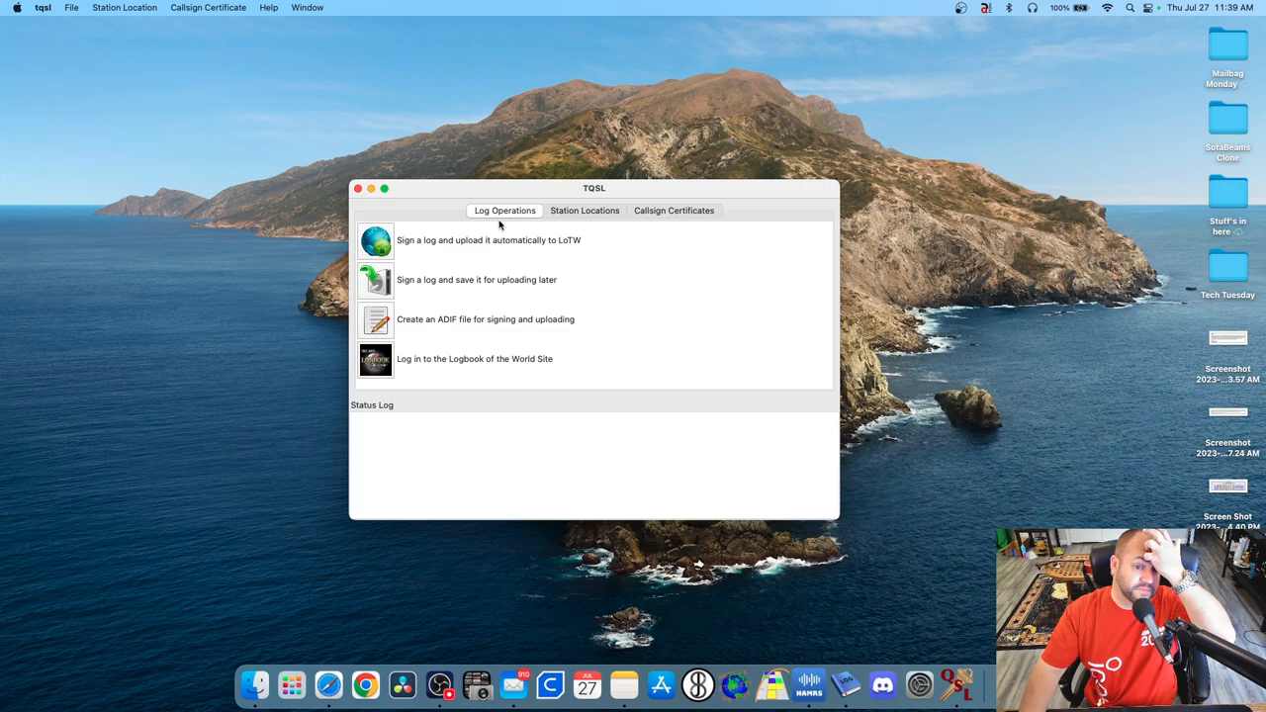
mouse_move(684, 245)
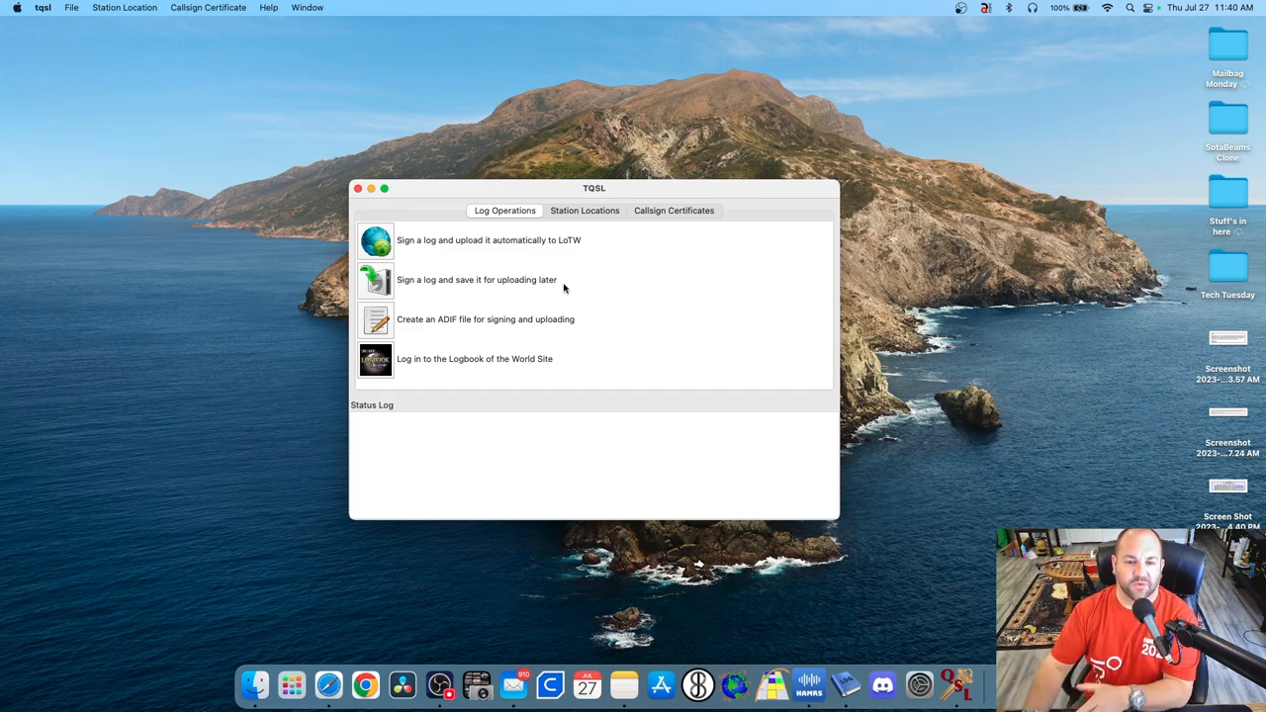
mouse_move(566, 188)
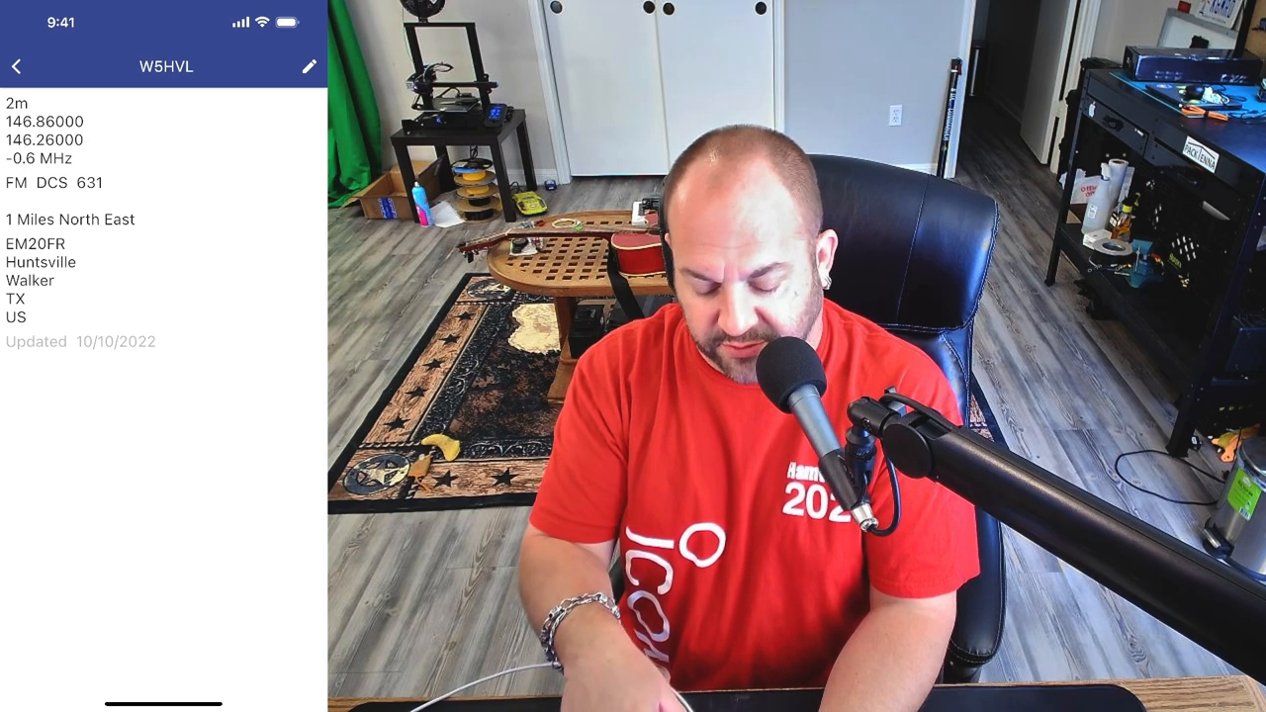
View the W5HVL Huntsville 2 m repeater entry details in RepeaterBook.
click(158, 67)
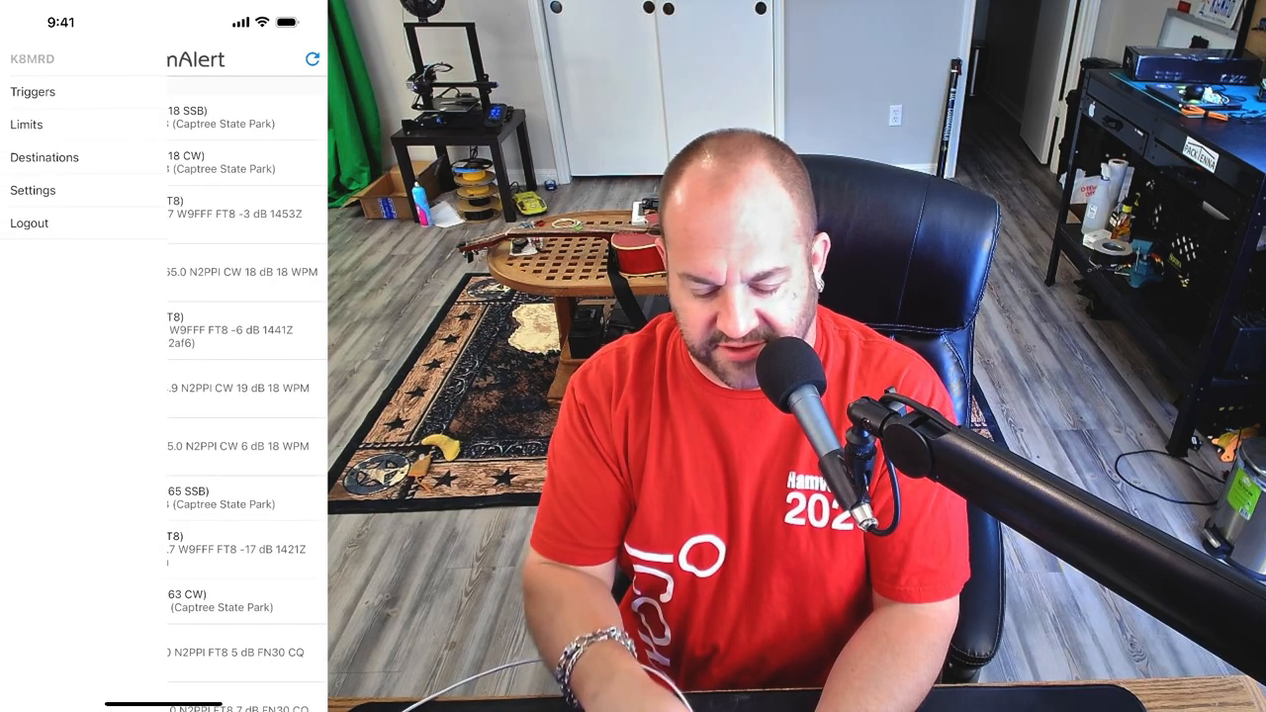
Show HamAlert's Triggers list and scroll through the callsign alert triggers.
click(32, 91)
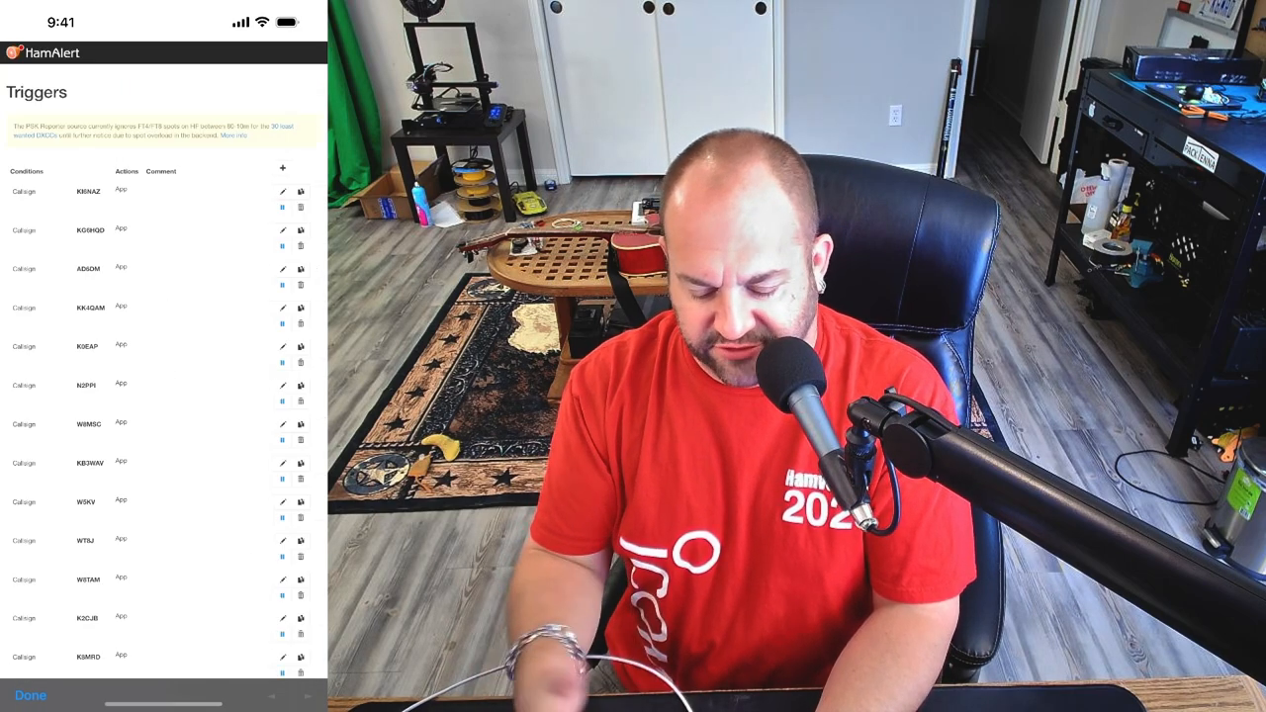
scroll(down, 3)
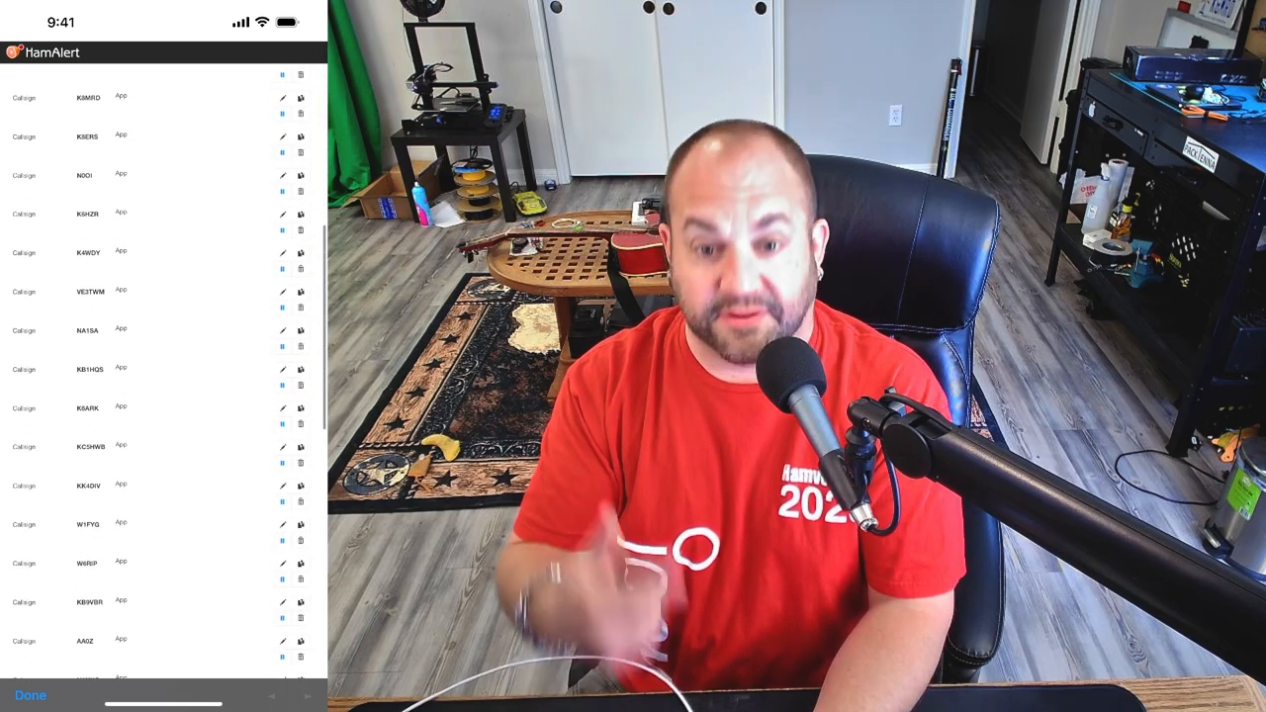
scroll(down, 3)
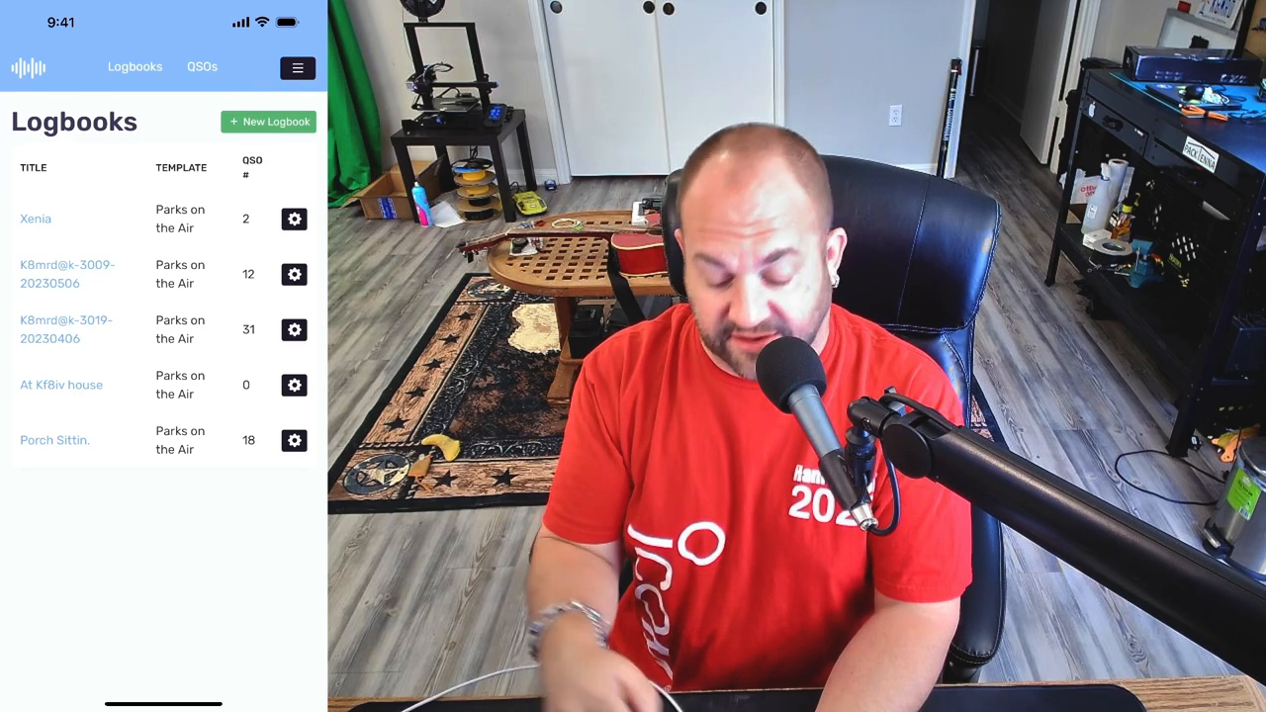
View the Porch Sittin. logbook, then export it from its gear options to the share sheet.
click(55, 439)
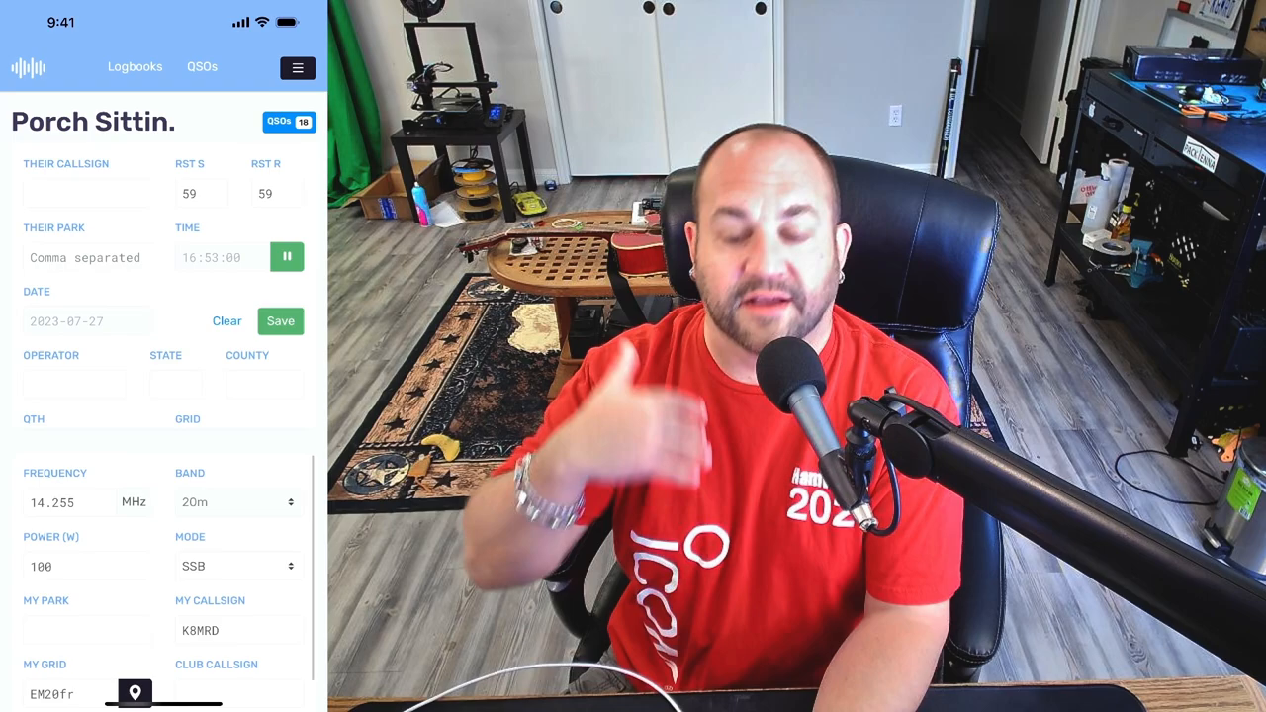
click(135, 68)
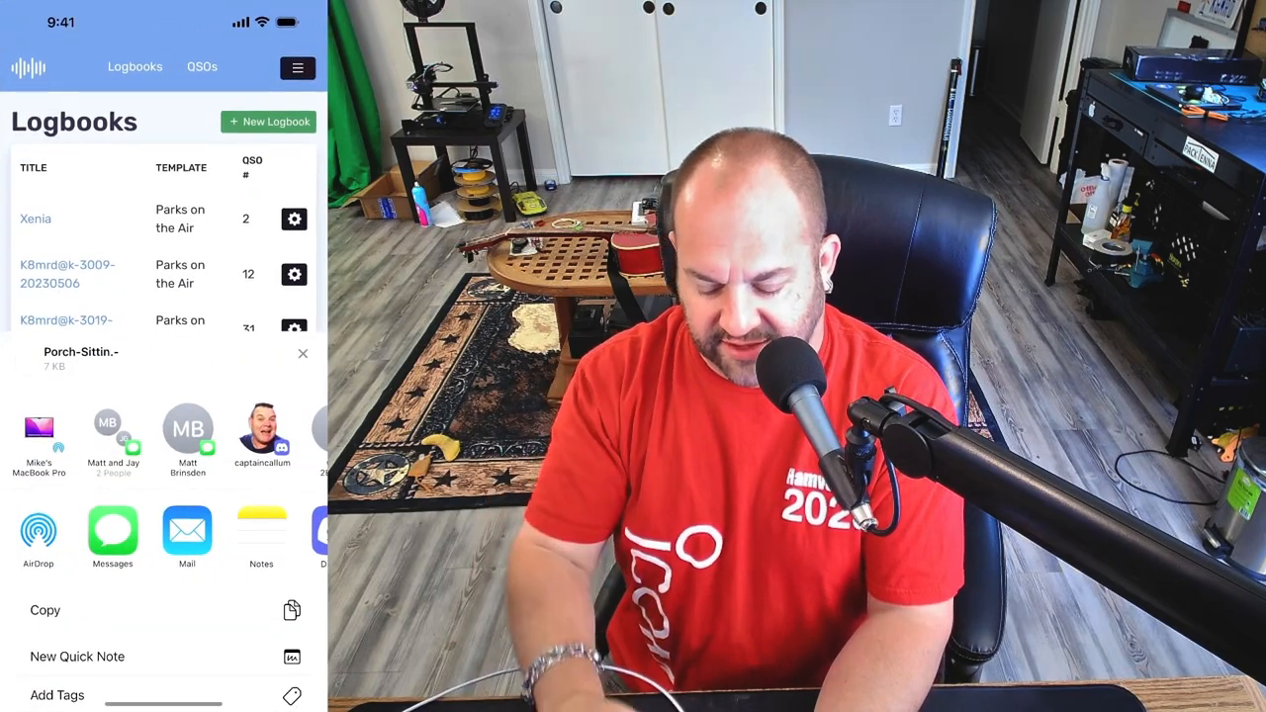
click(303, 352)
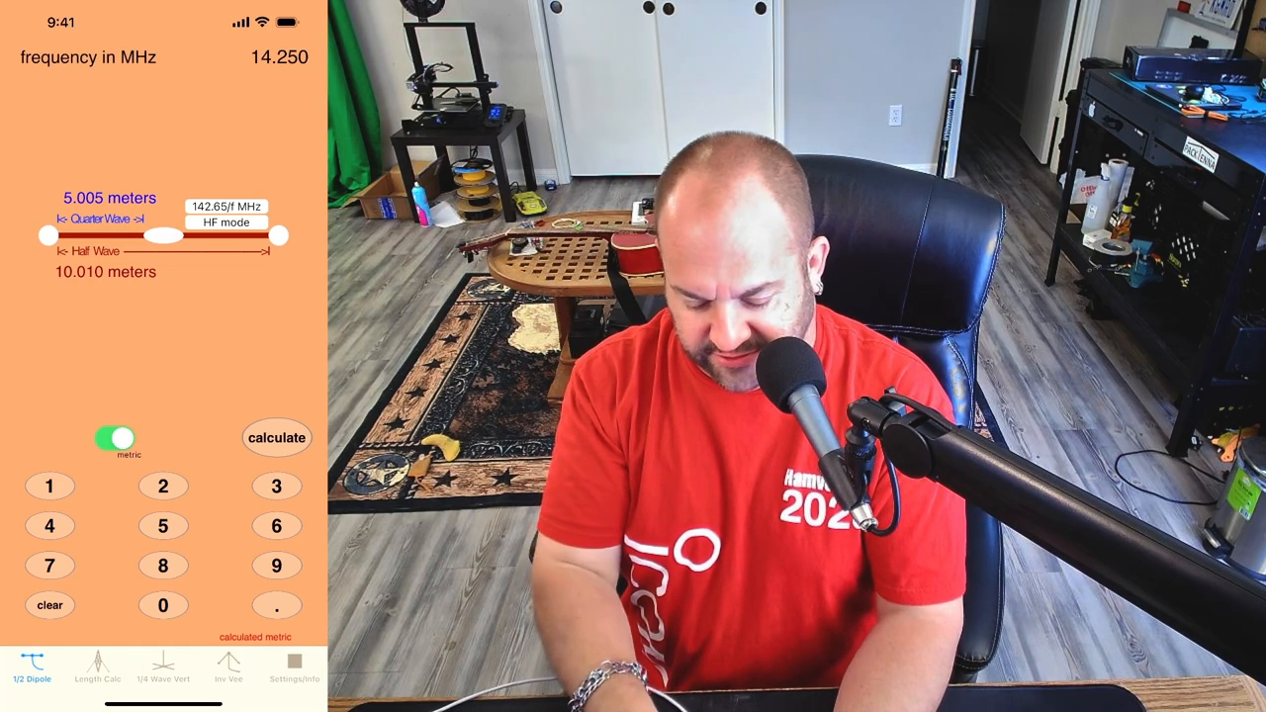
Calculate the 7.2 MHz half-wave dipole in metric: 9.91 m per quarter, 19.81 m overall.
click(113, 437)
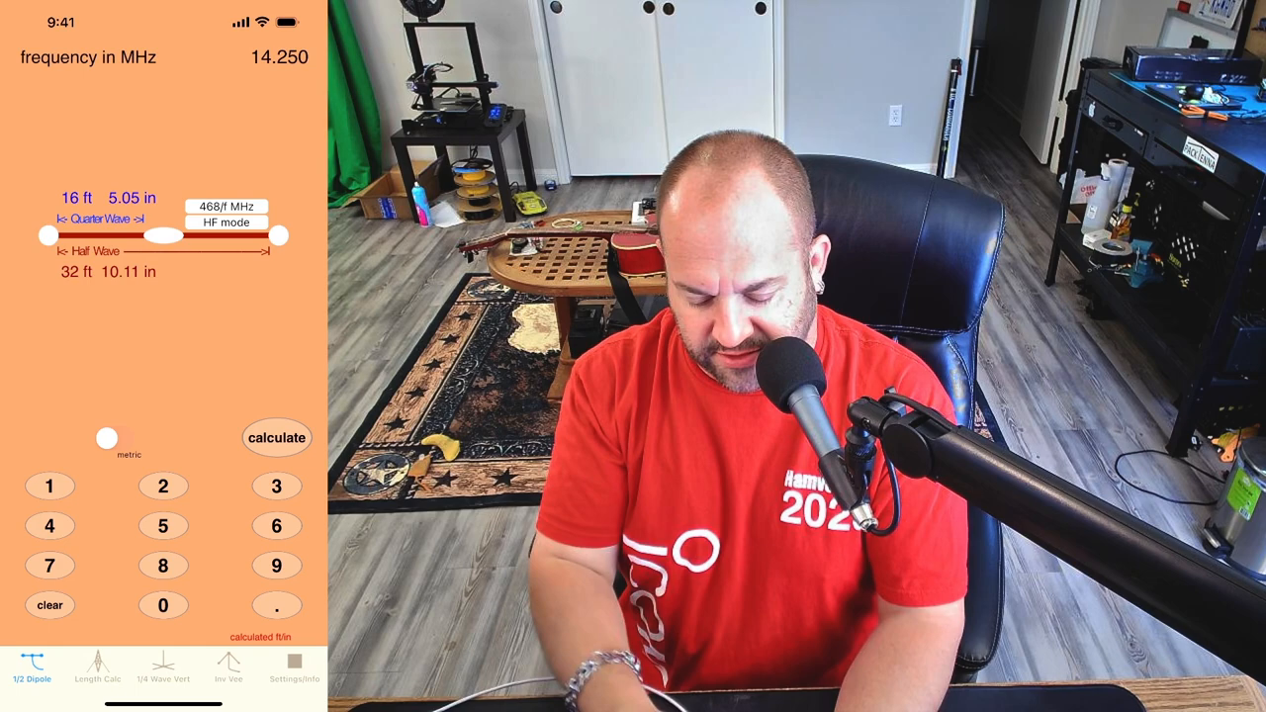
click(108, 437)
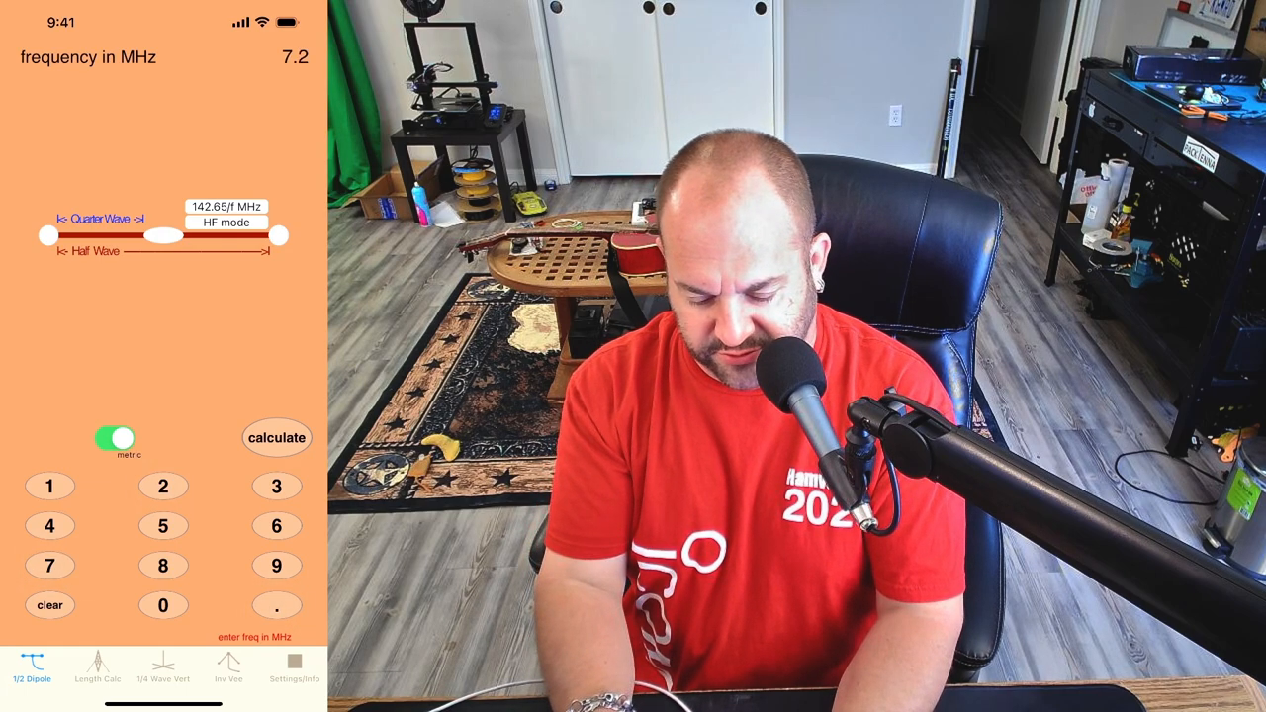
click(277, 439)
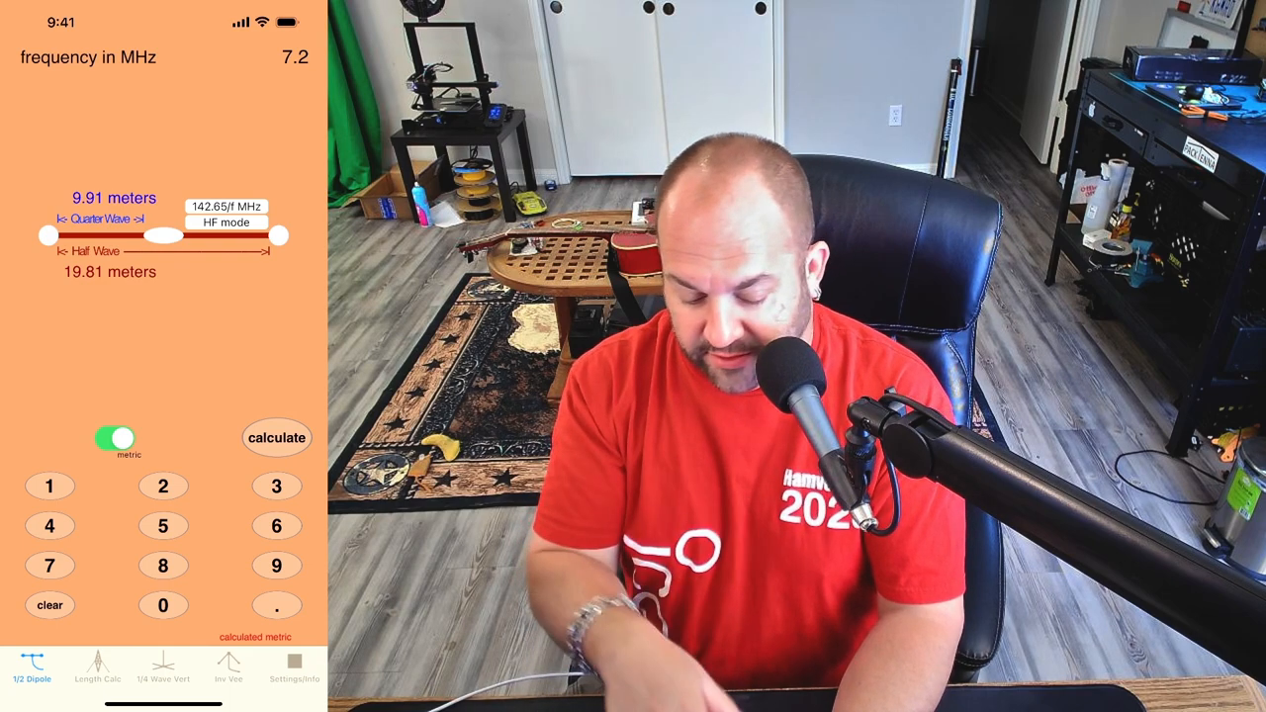
click(95, 665)
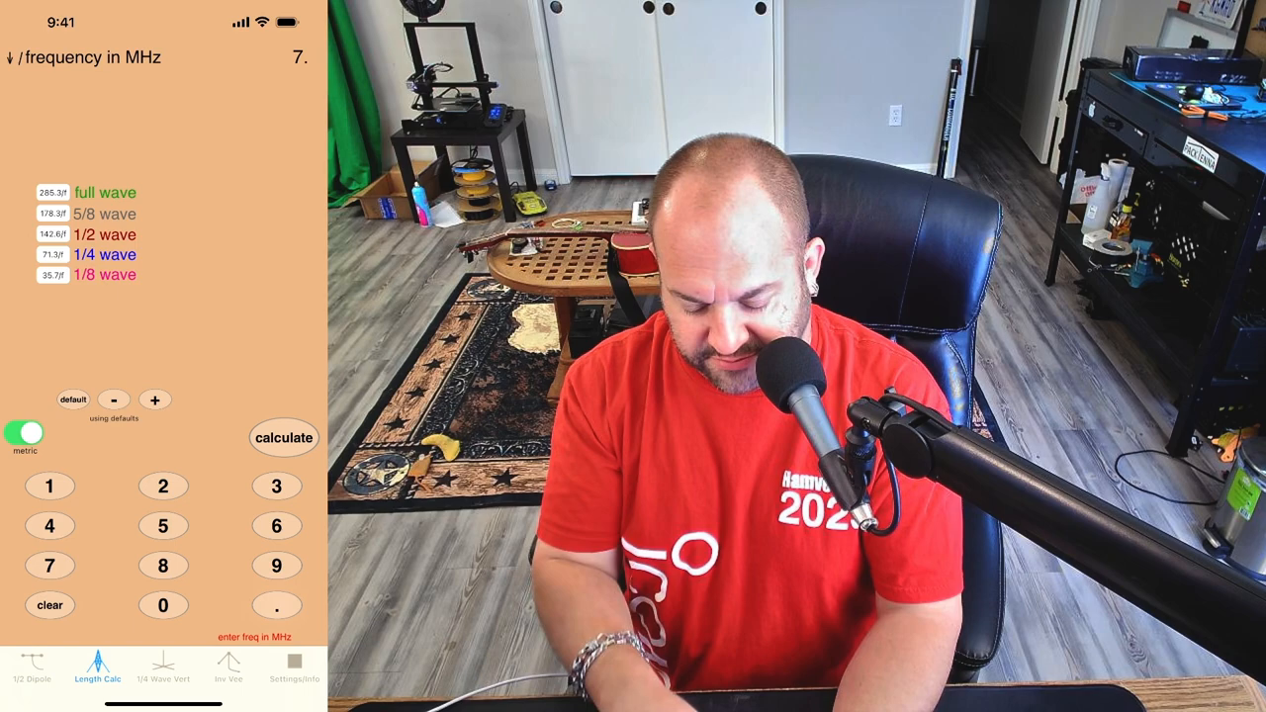
Compute wavelength fractions for 7.2 MHz and a quarter-wave vertical for 14.175 MHz.
click(283, 437)
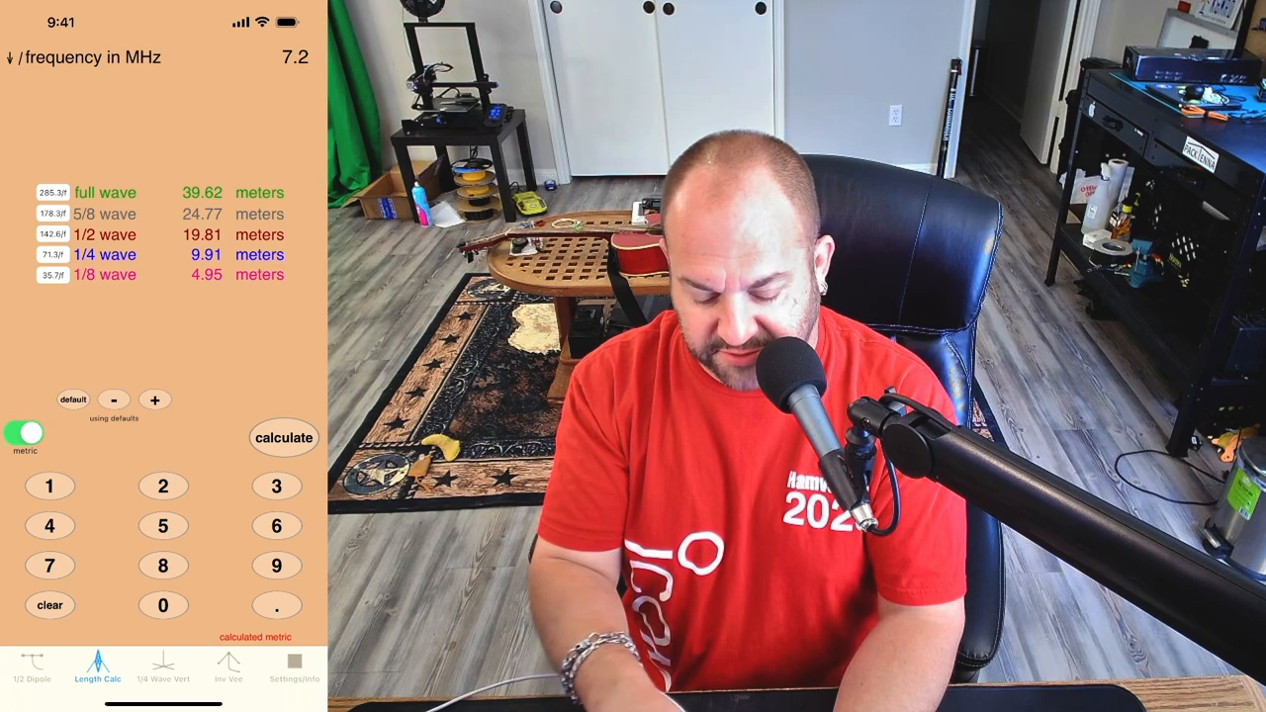
click(162, 669)
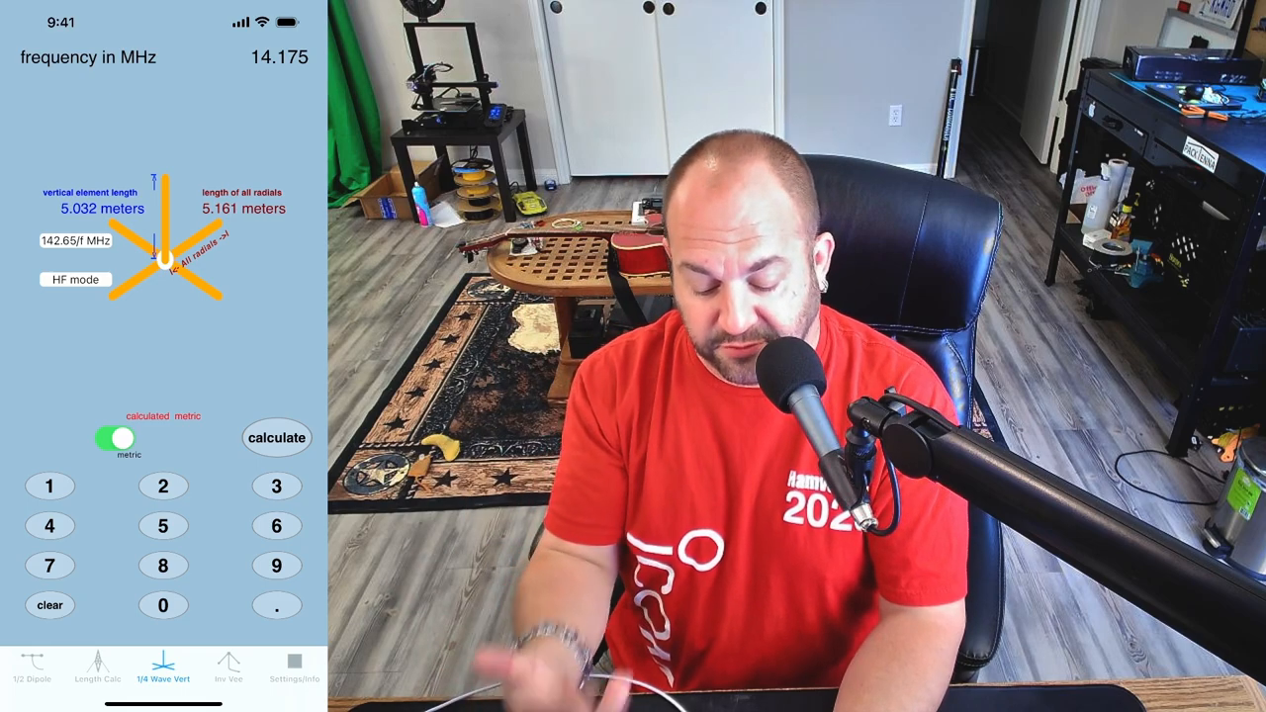
click(31, 665)
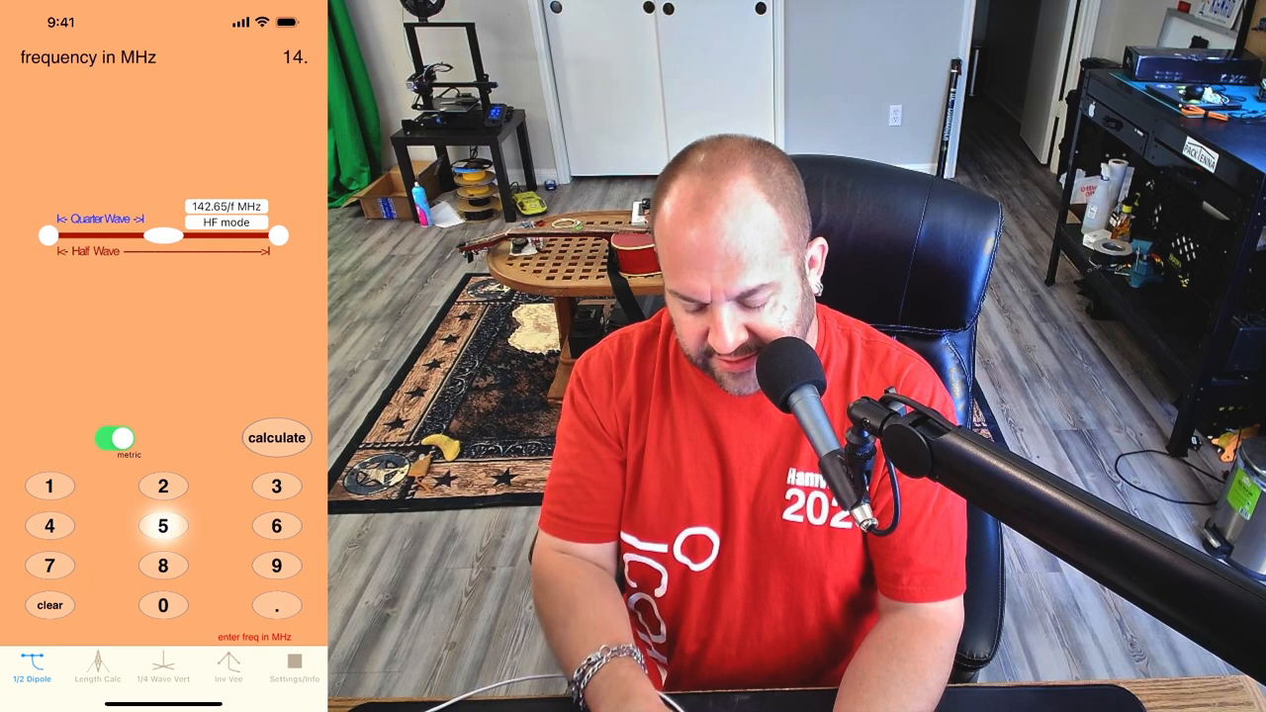
click(277, 437)
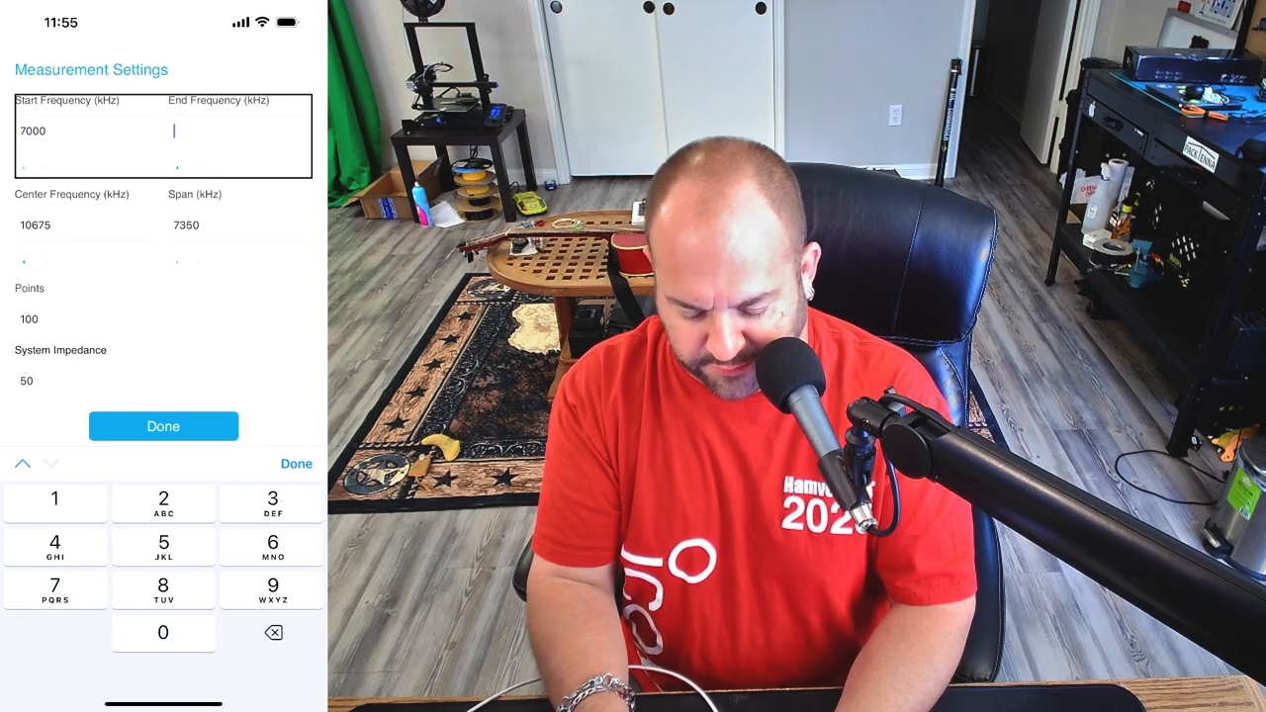
Set the sweep end frequency to 7300 kHz, giving a 7000–7300 kHz range.
text(7300)
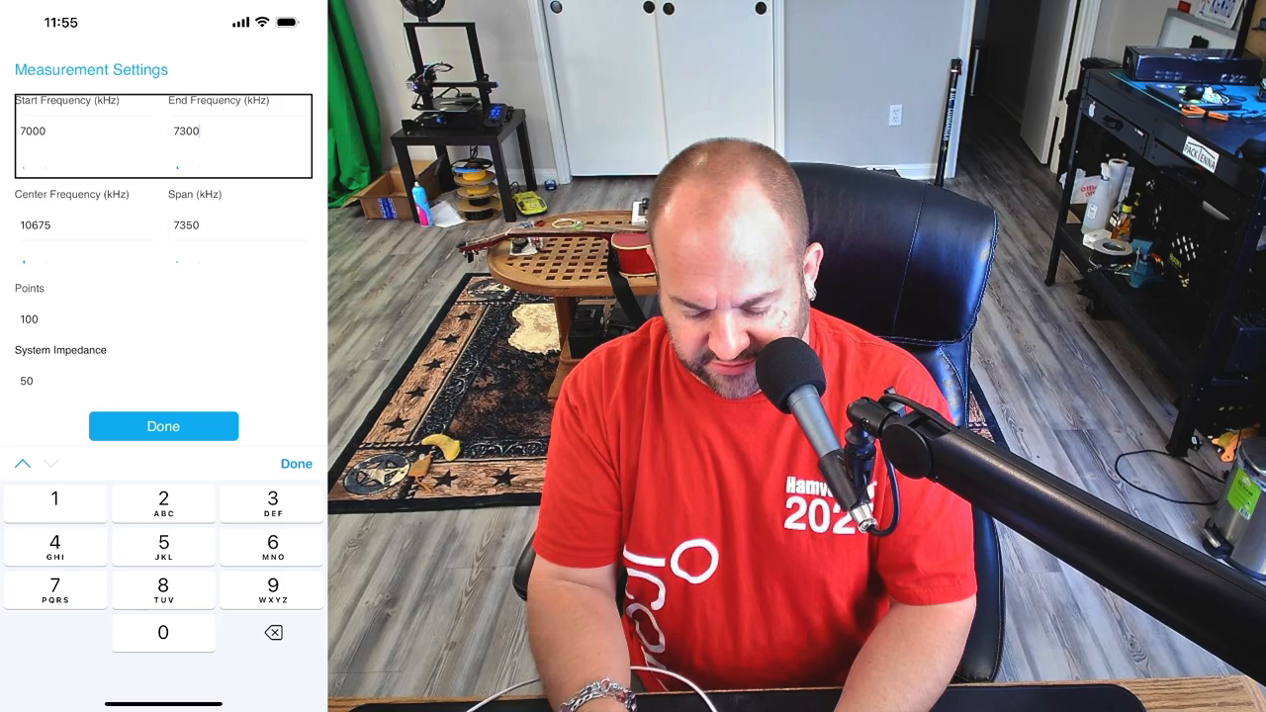
click(162, 425)
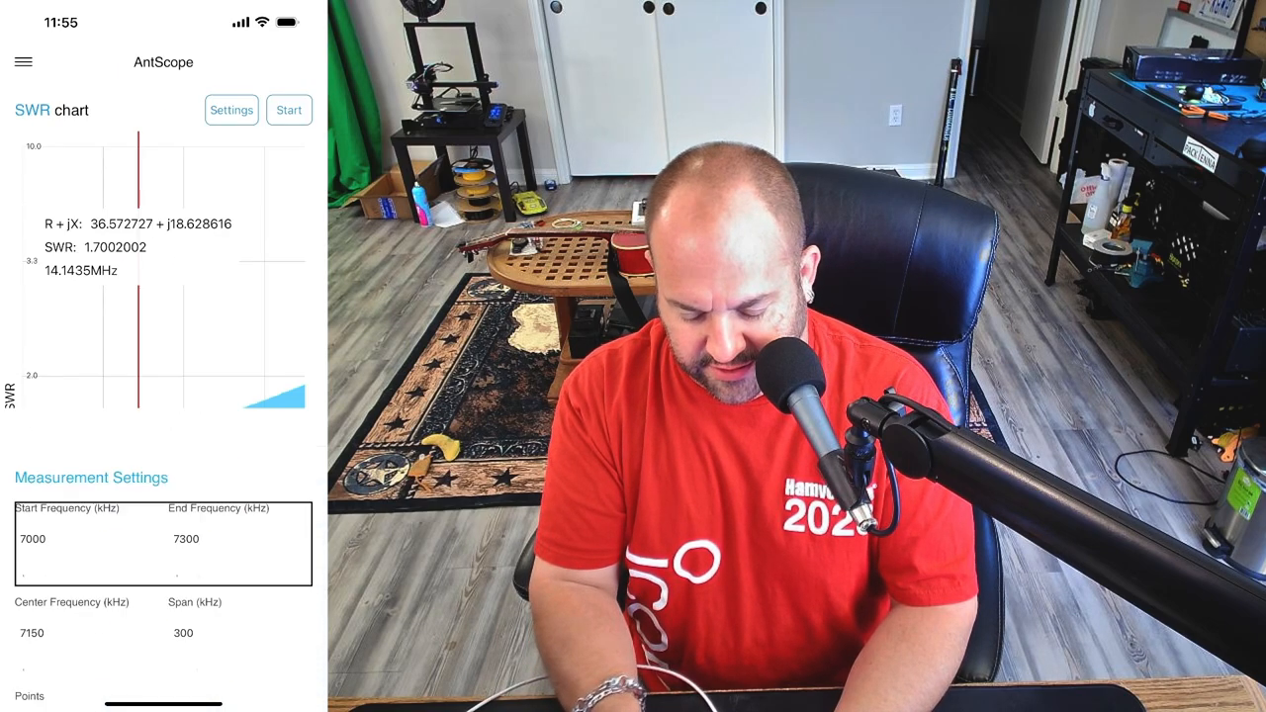
Run the 40 m SWR sweep, showing the minimum of about 1.12 SWR at 7.033 MHz.
click(289, 110)
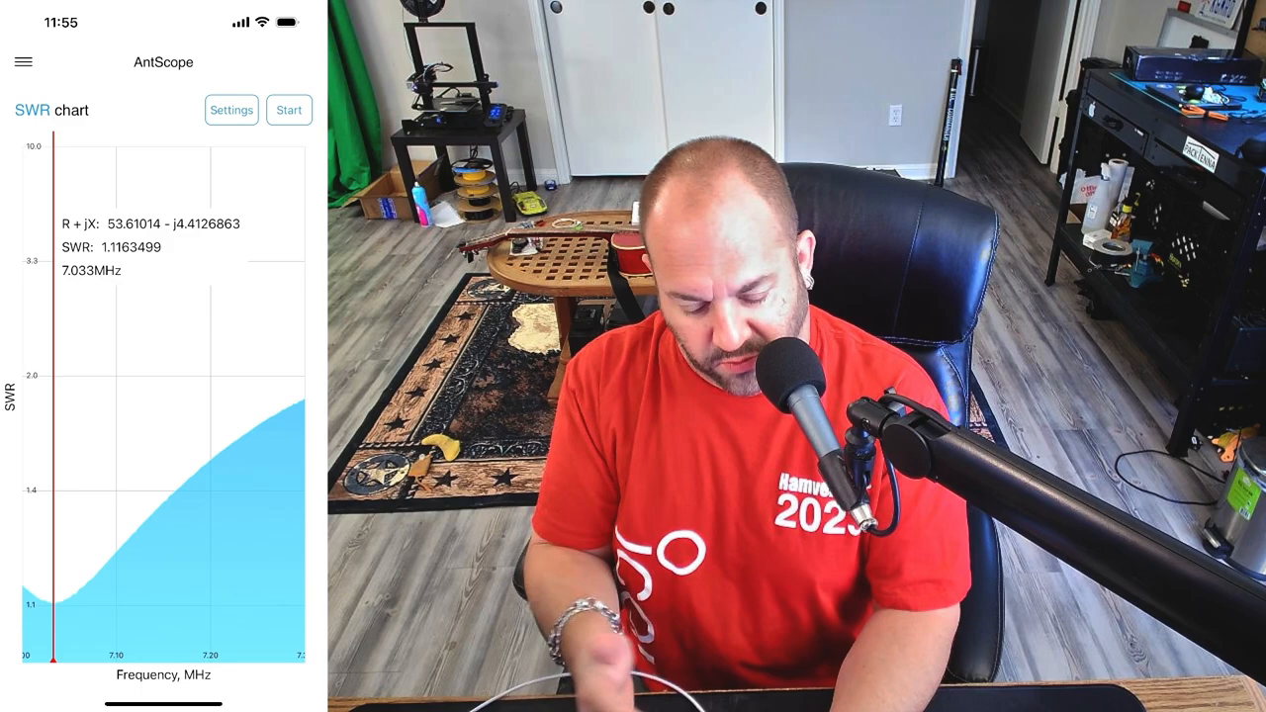